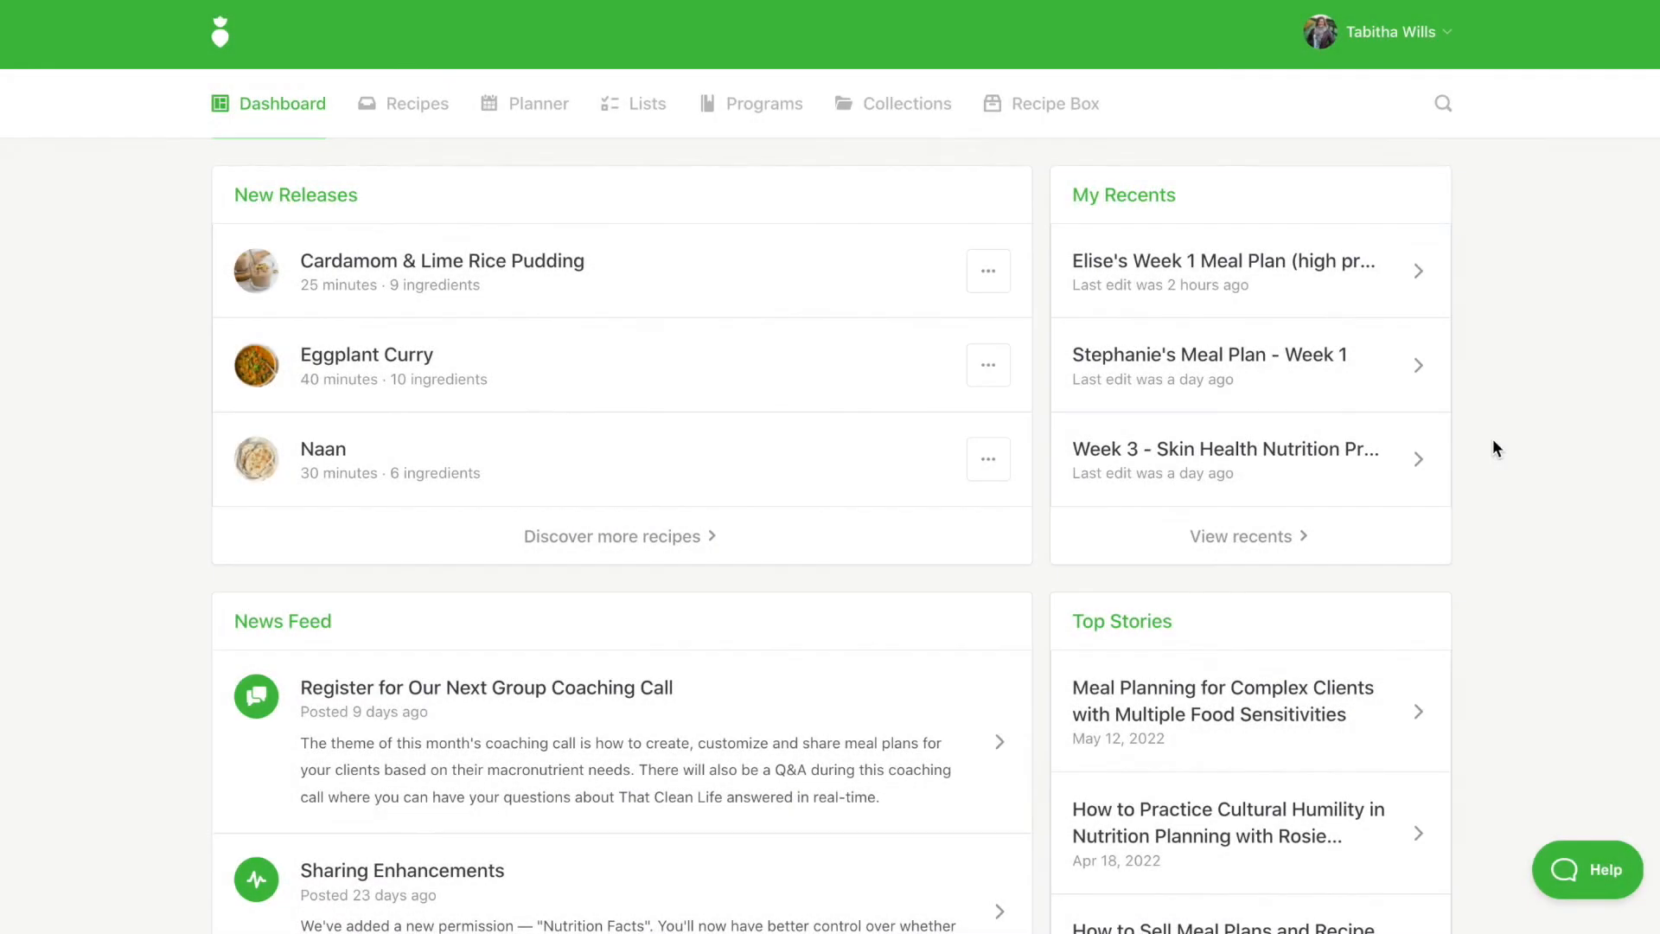
mouse_move(1399, 61)
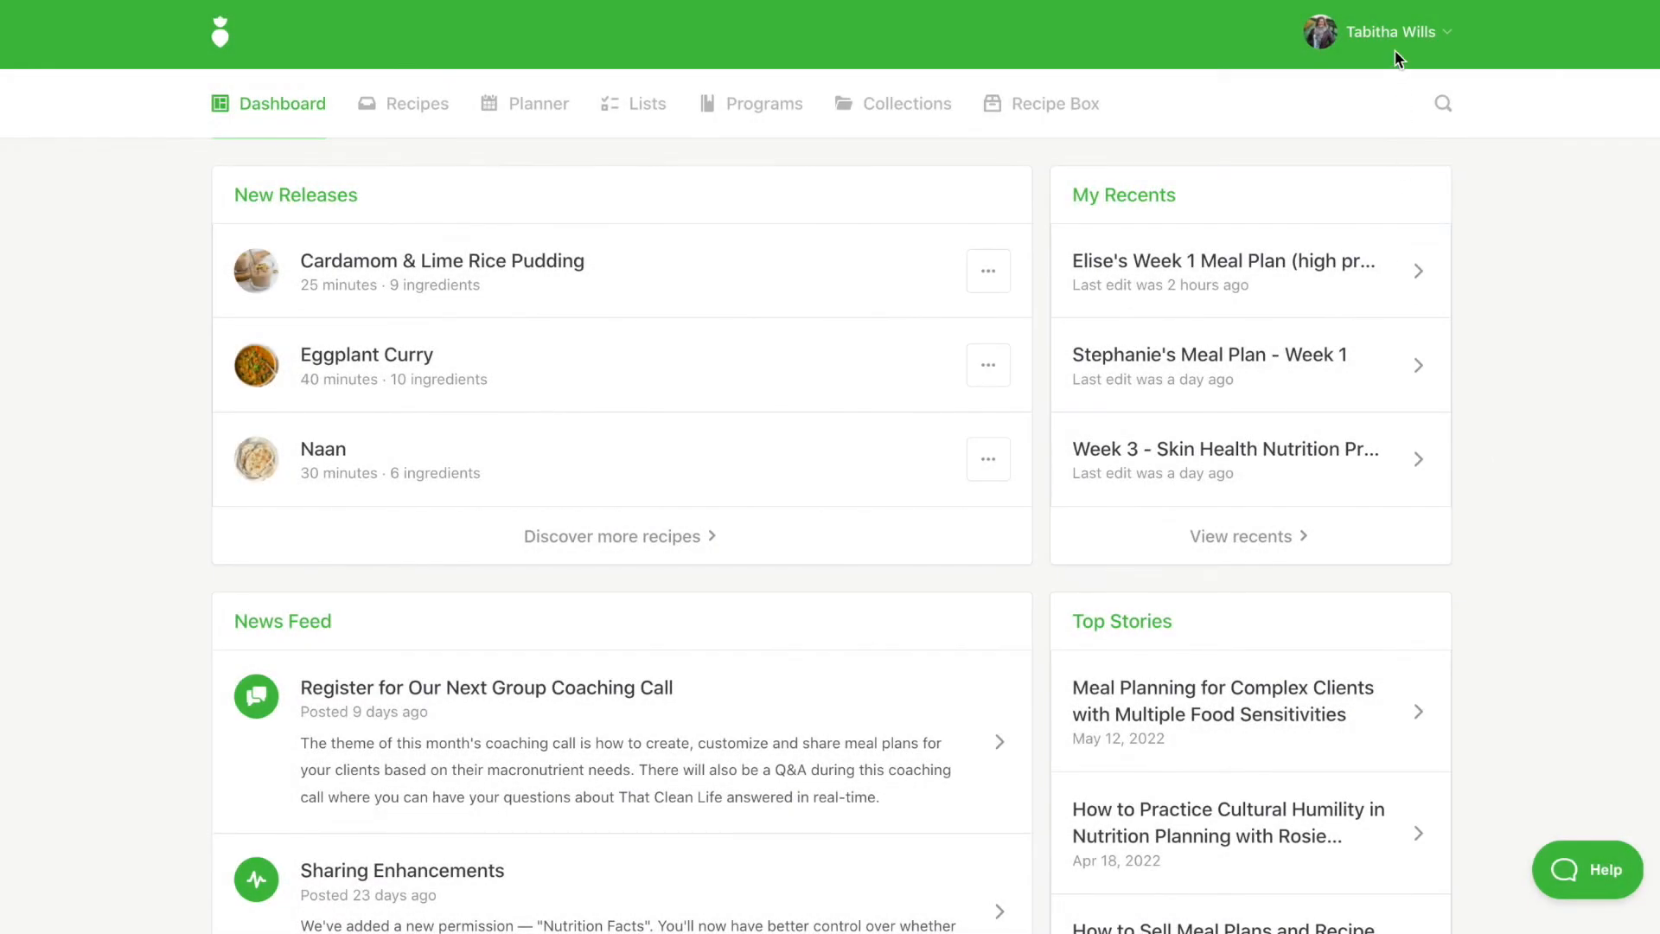
- Open the account dropdown from the account name at the top right of the dashboard
left_click(1389, 31)
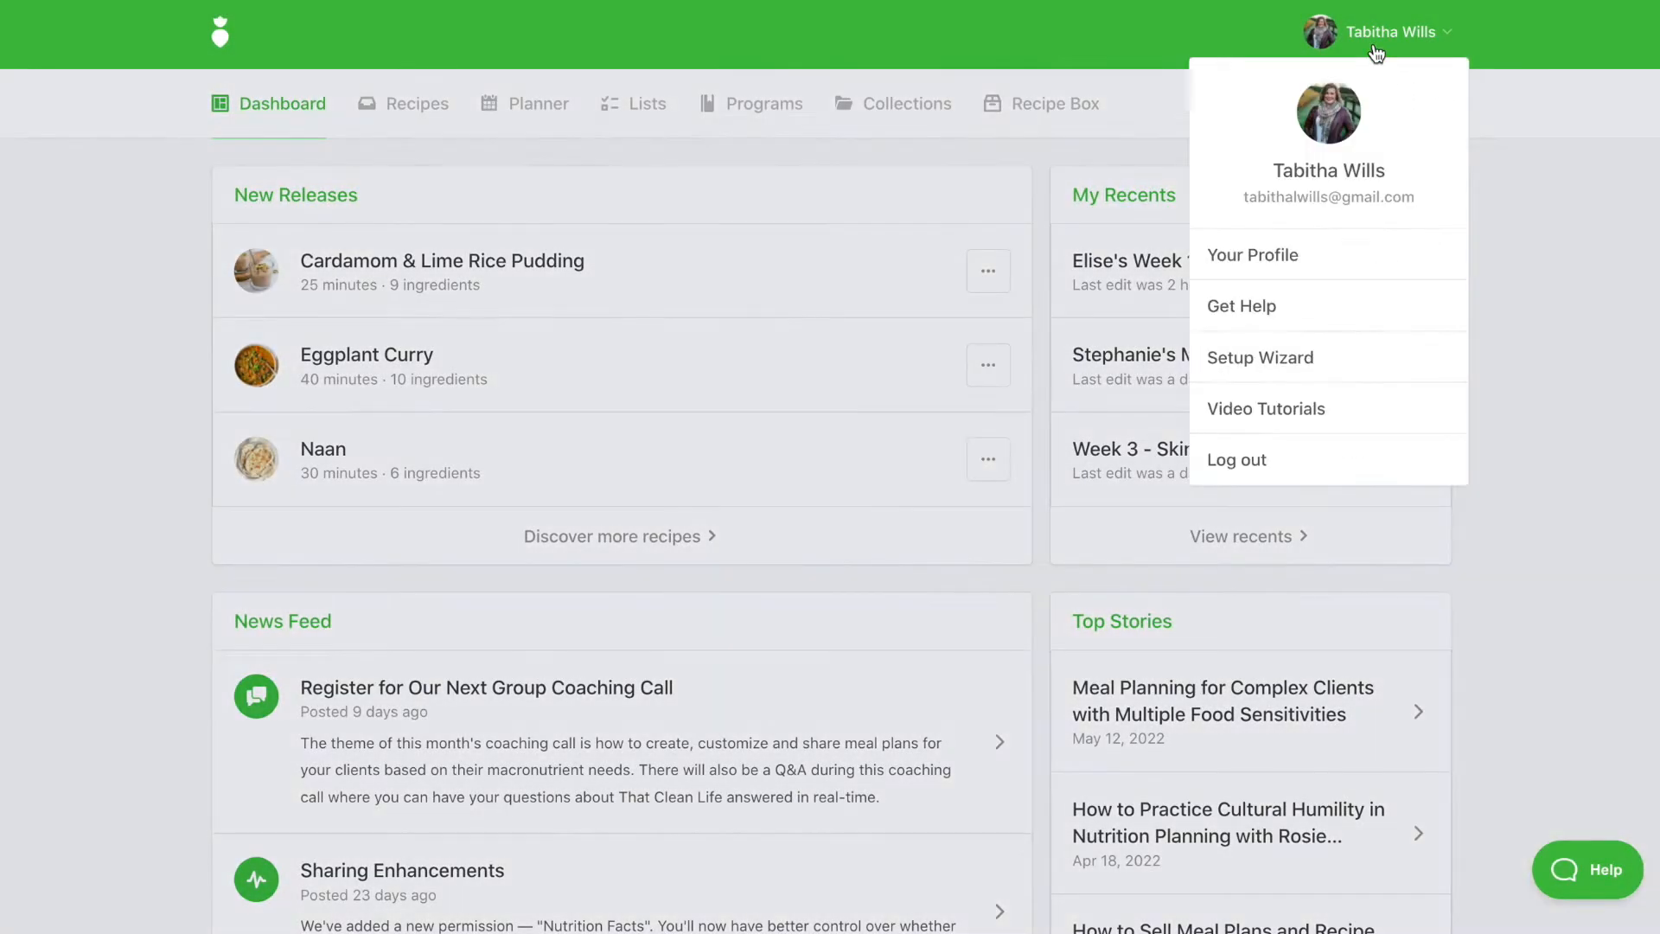
- Go to Your Profile and scroll through photo, password, name and email fields to Save Profile
left_click(1252, 254)
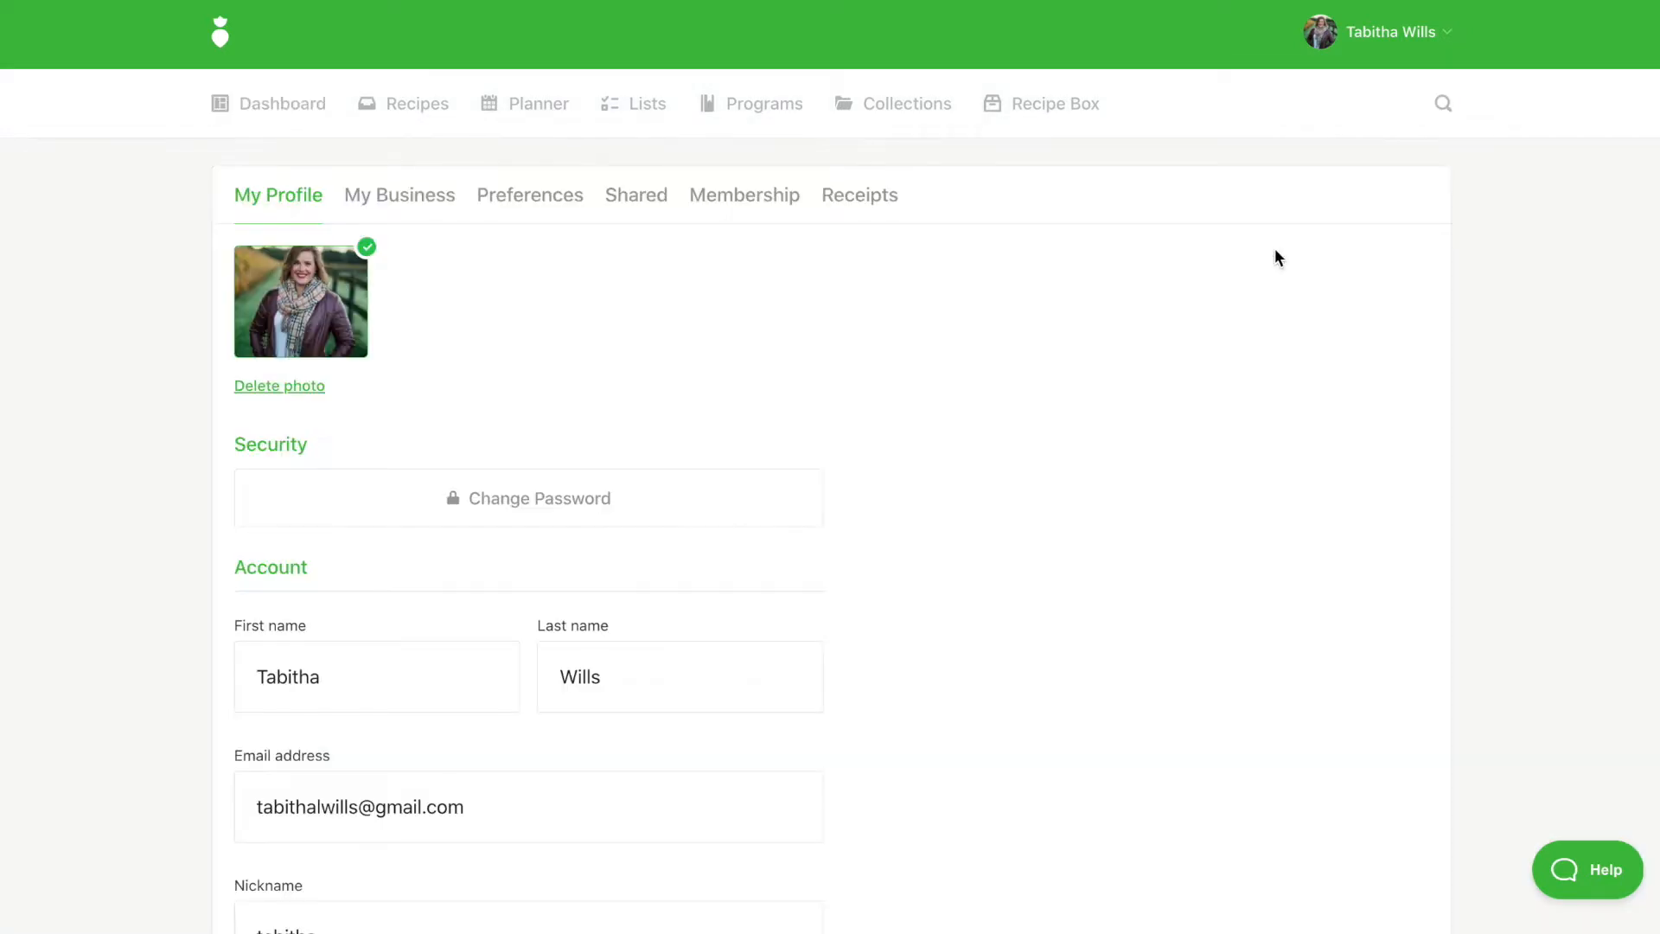
scroll("down", 3)
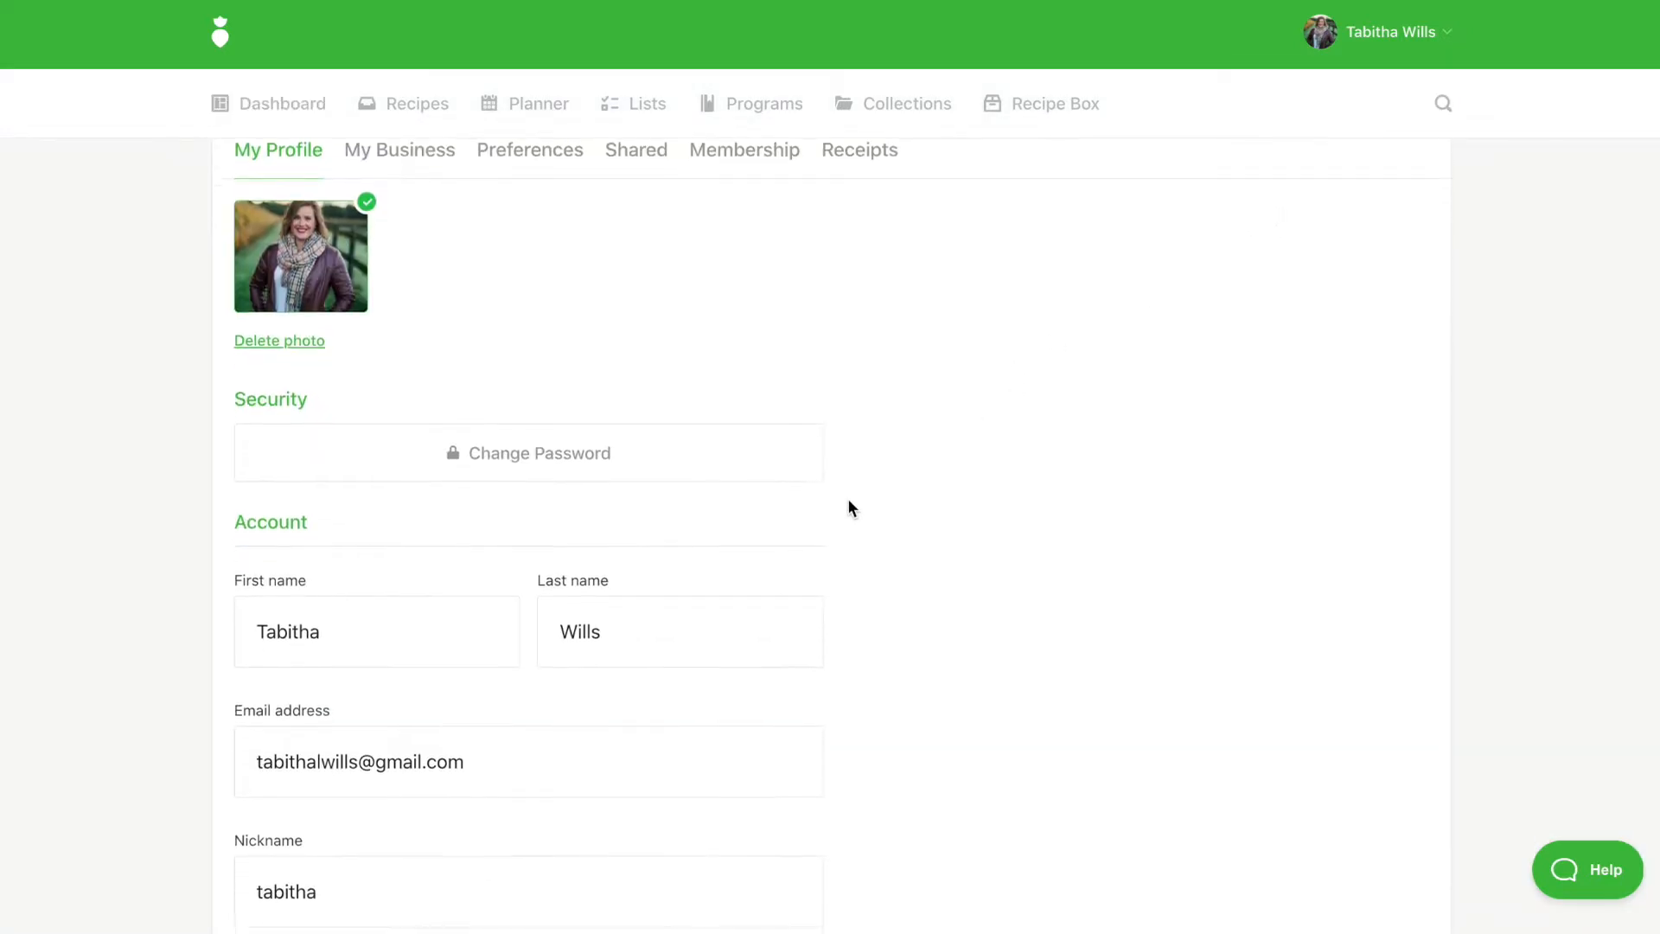
scroll("down", 3)
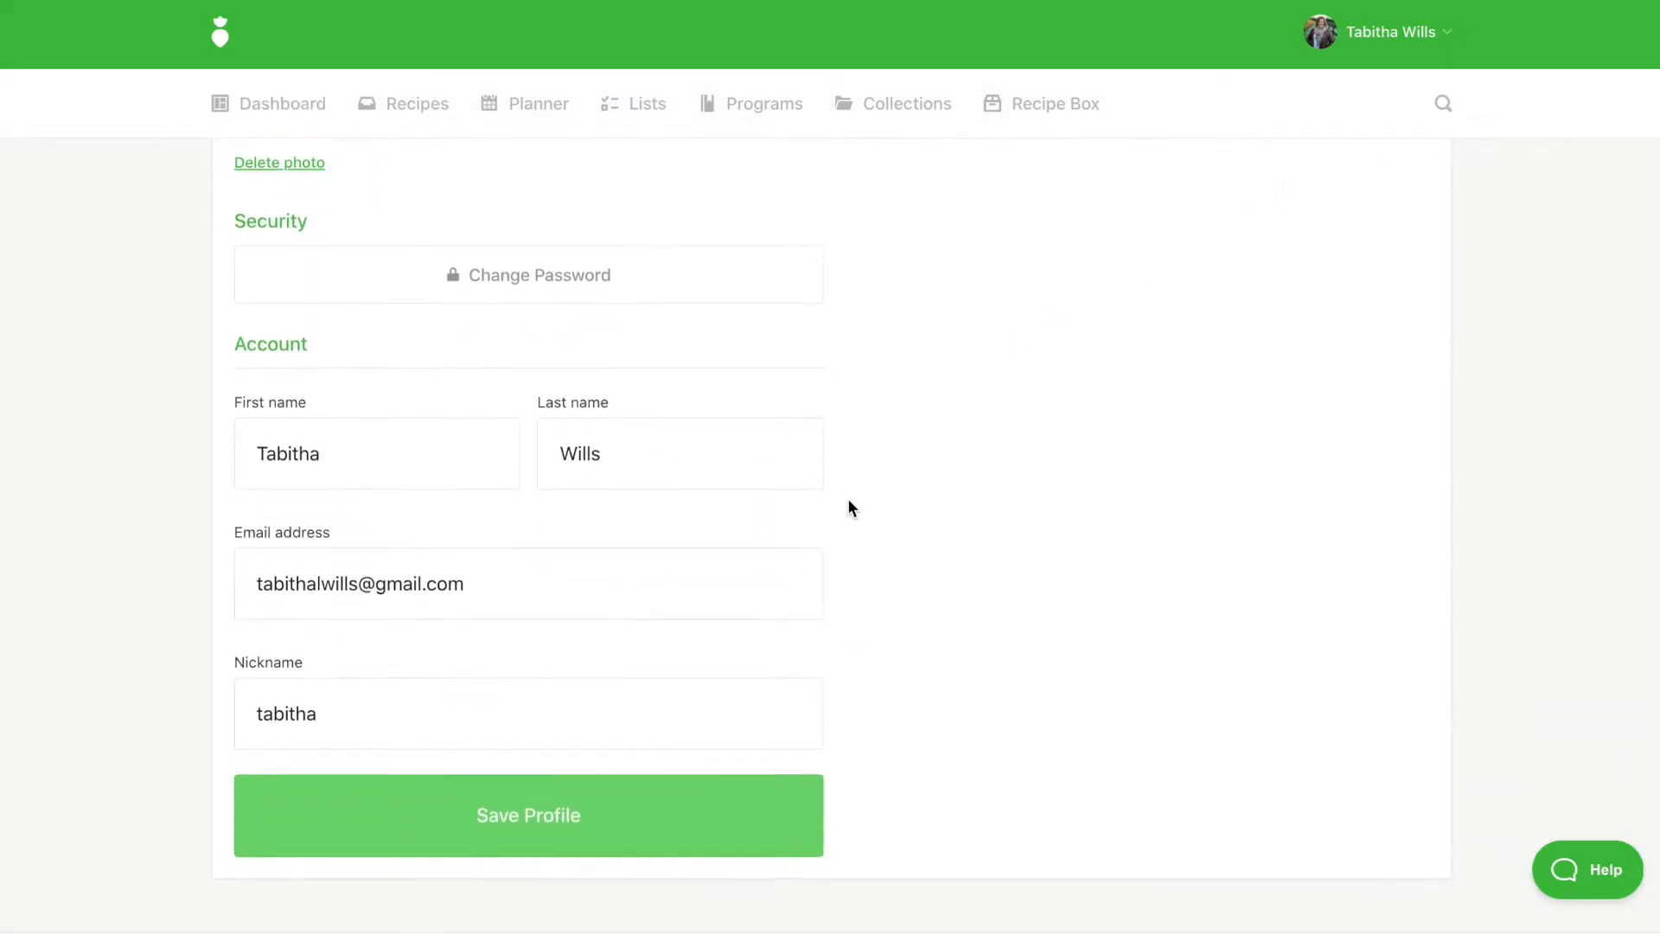
scroll("down", 3)
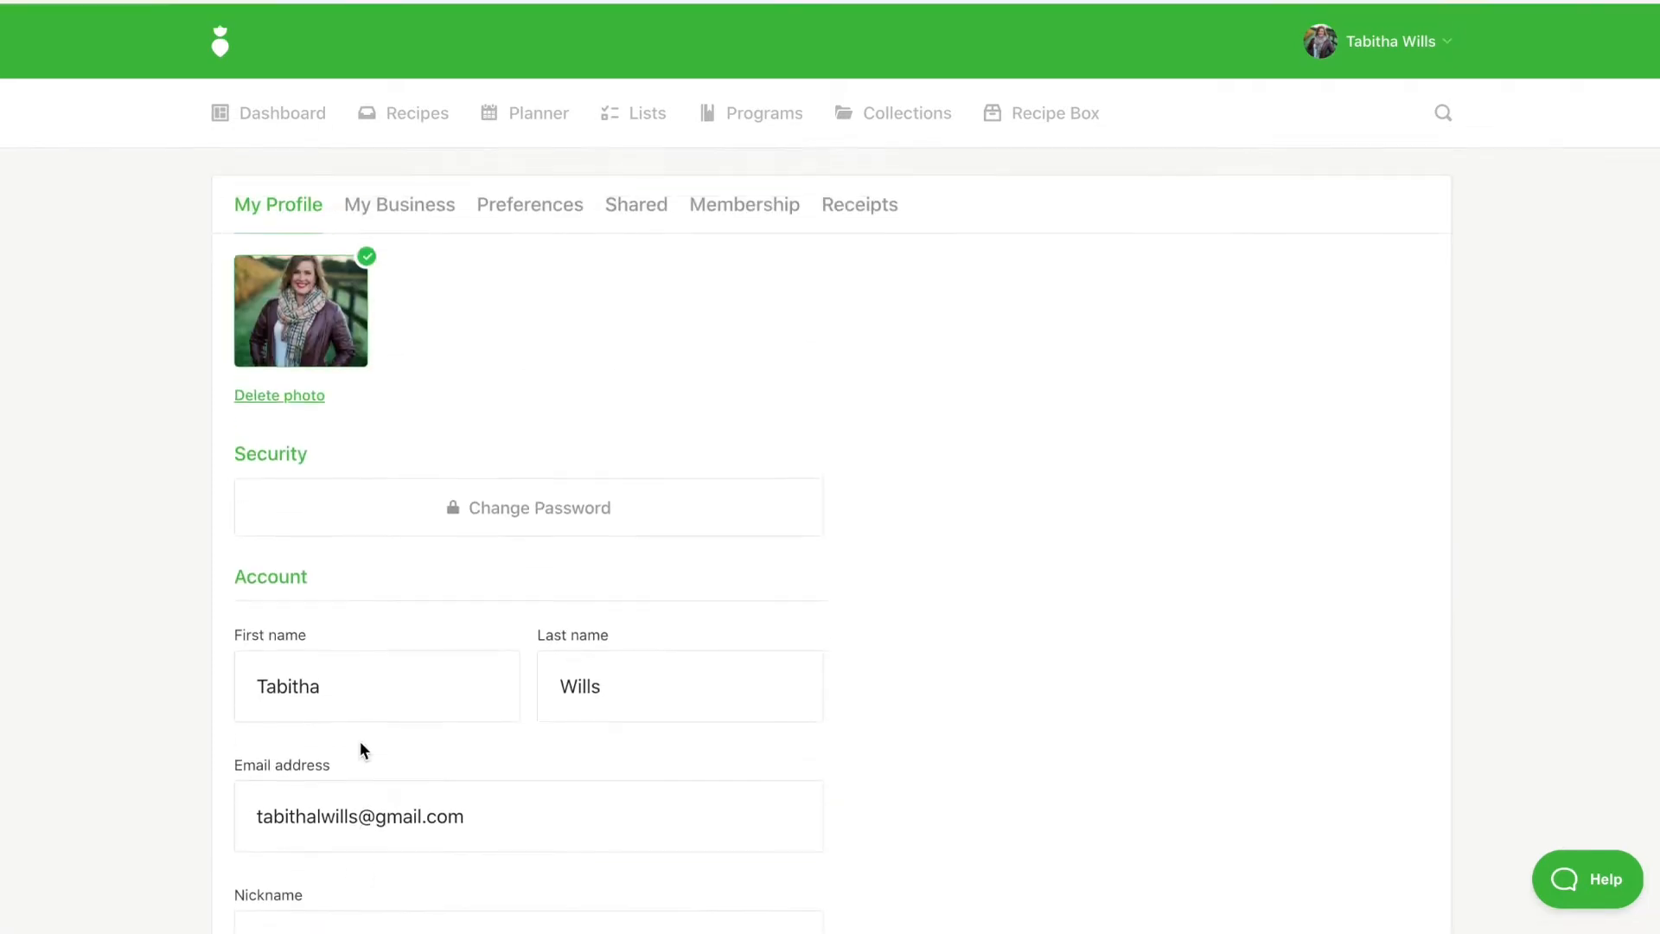
- Switch to My Business and scroll through logo, company details and theme colour to Save Business
left_click(399, 204)
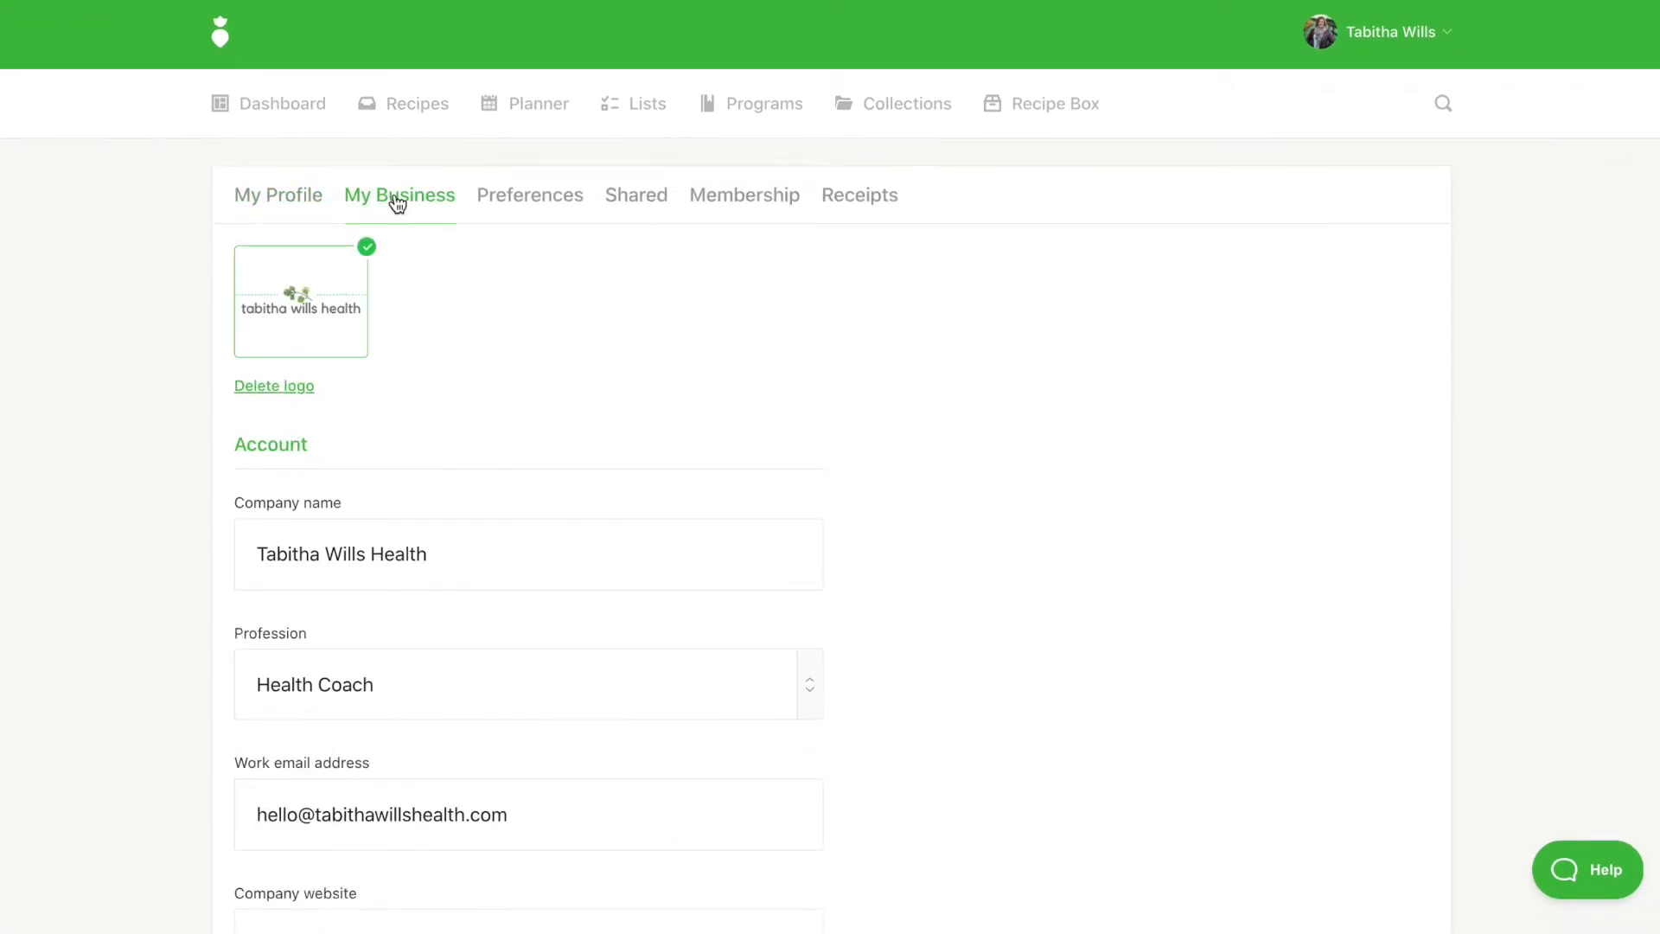
scroll("down", 3)
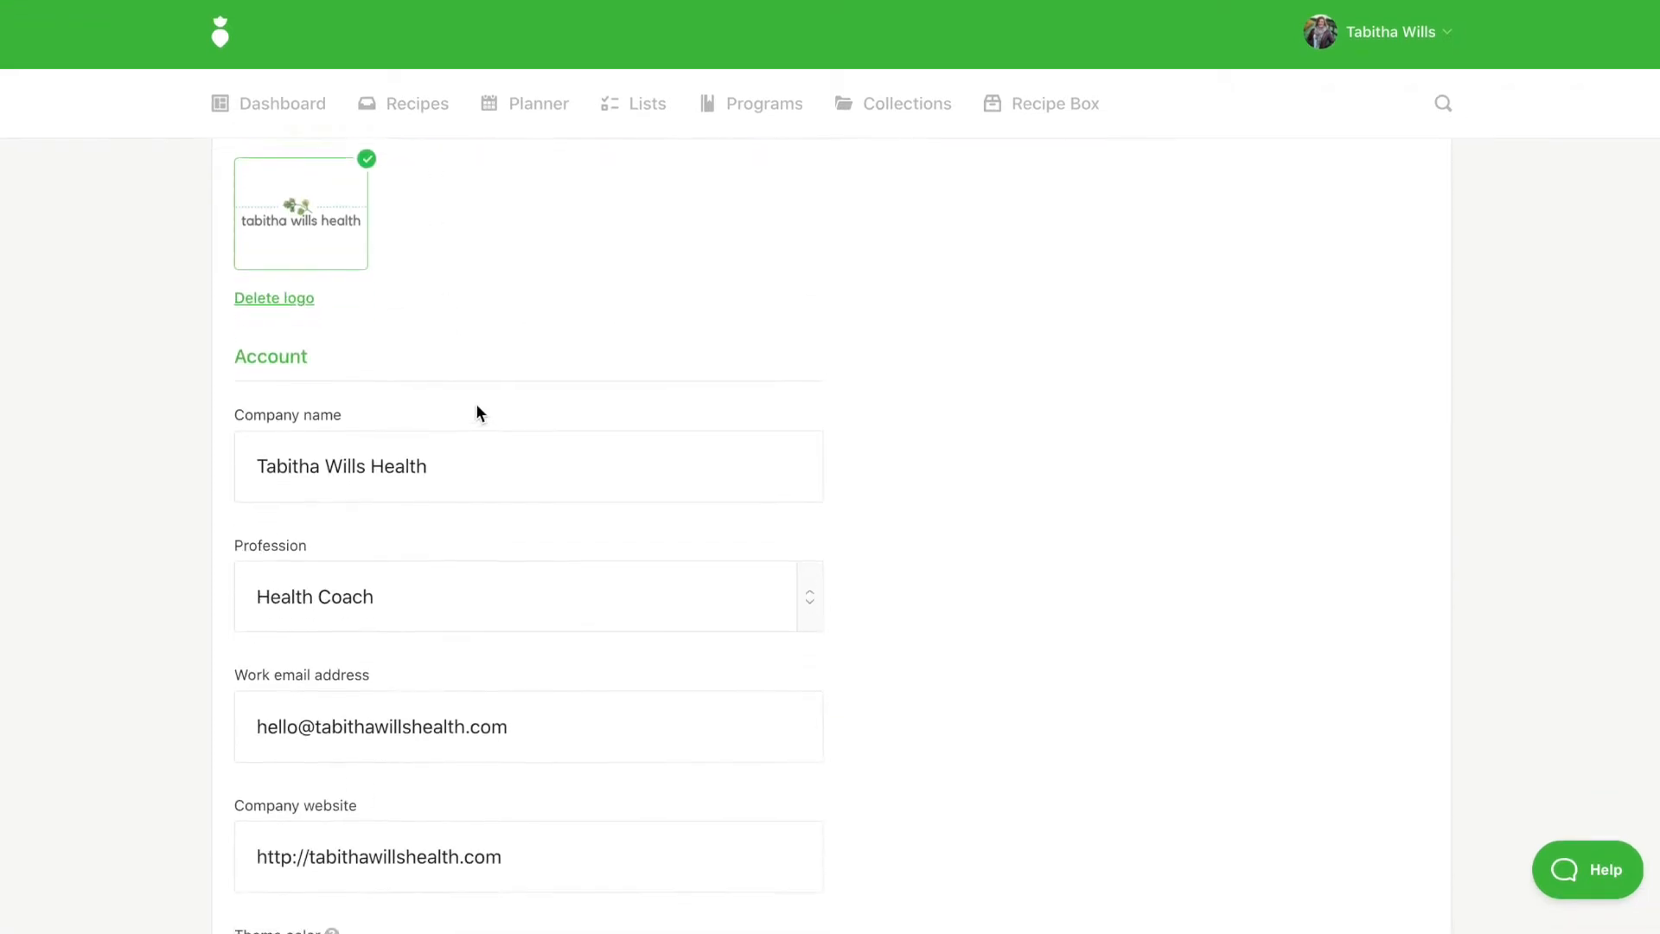
scroll("down", 3)
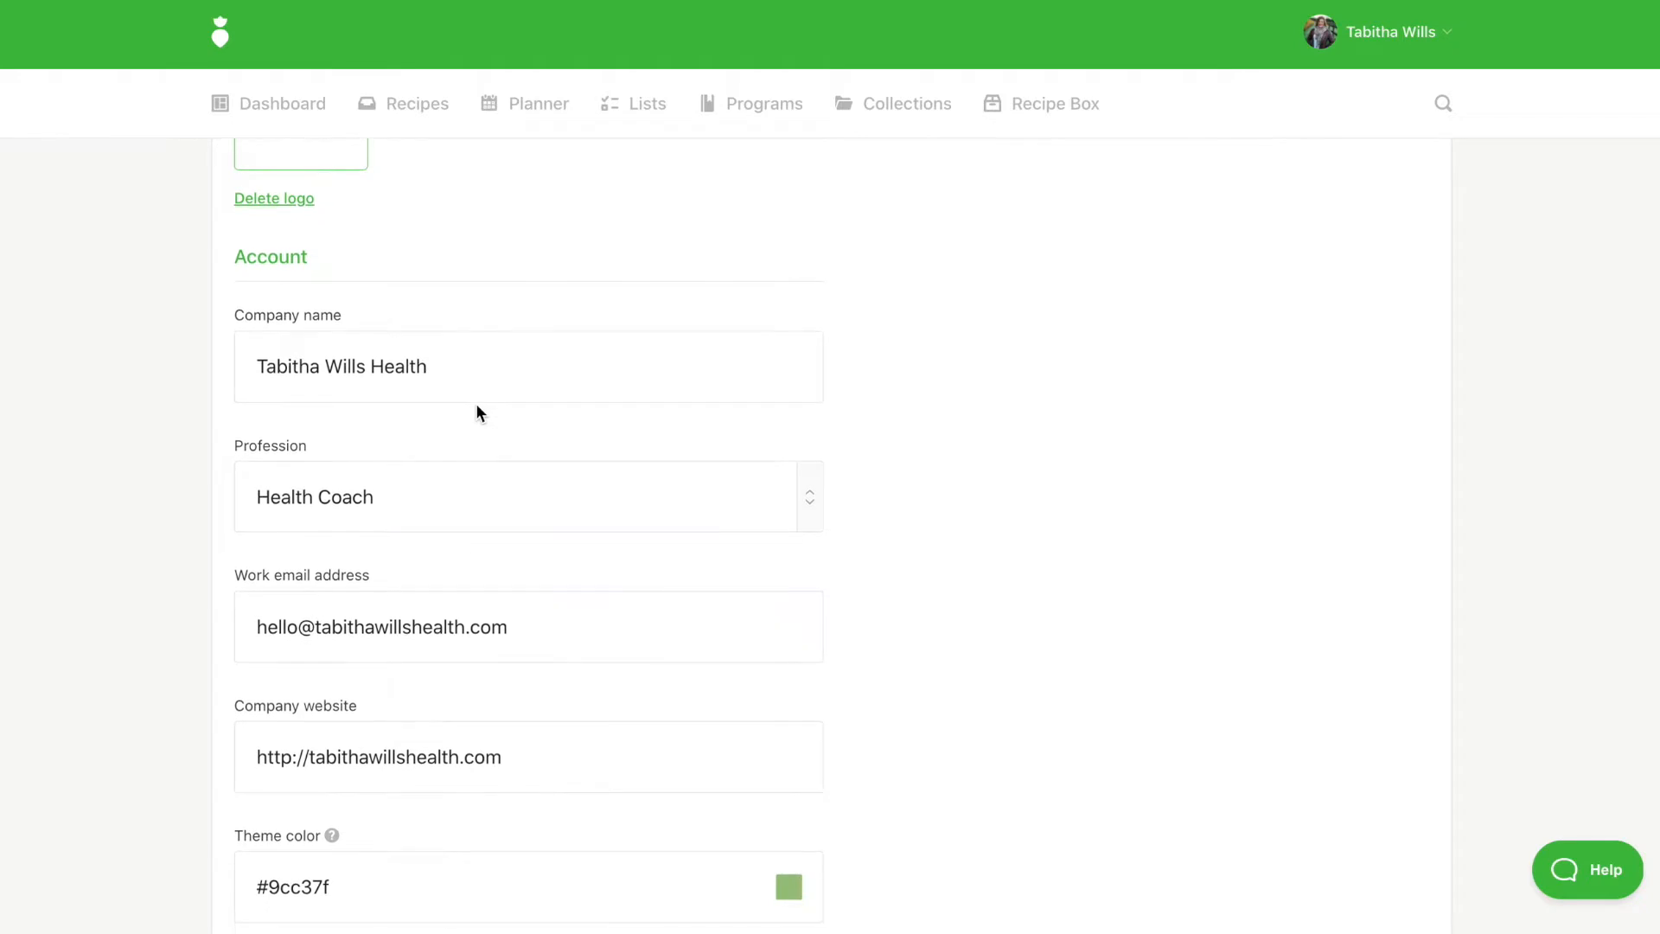
scroll("down", 3)
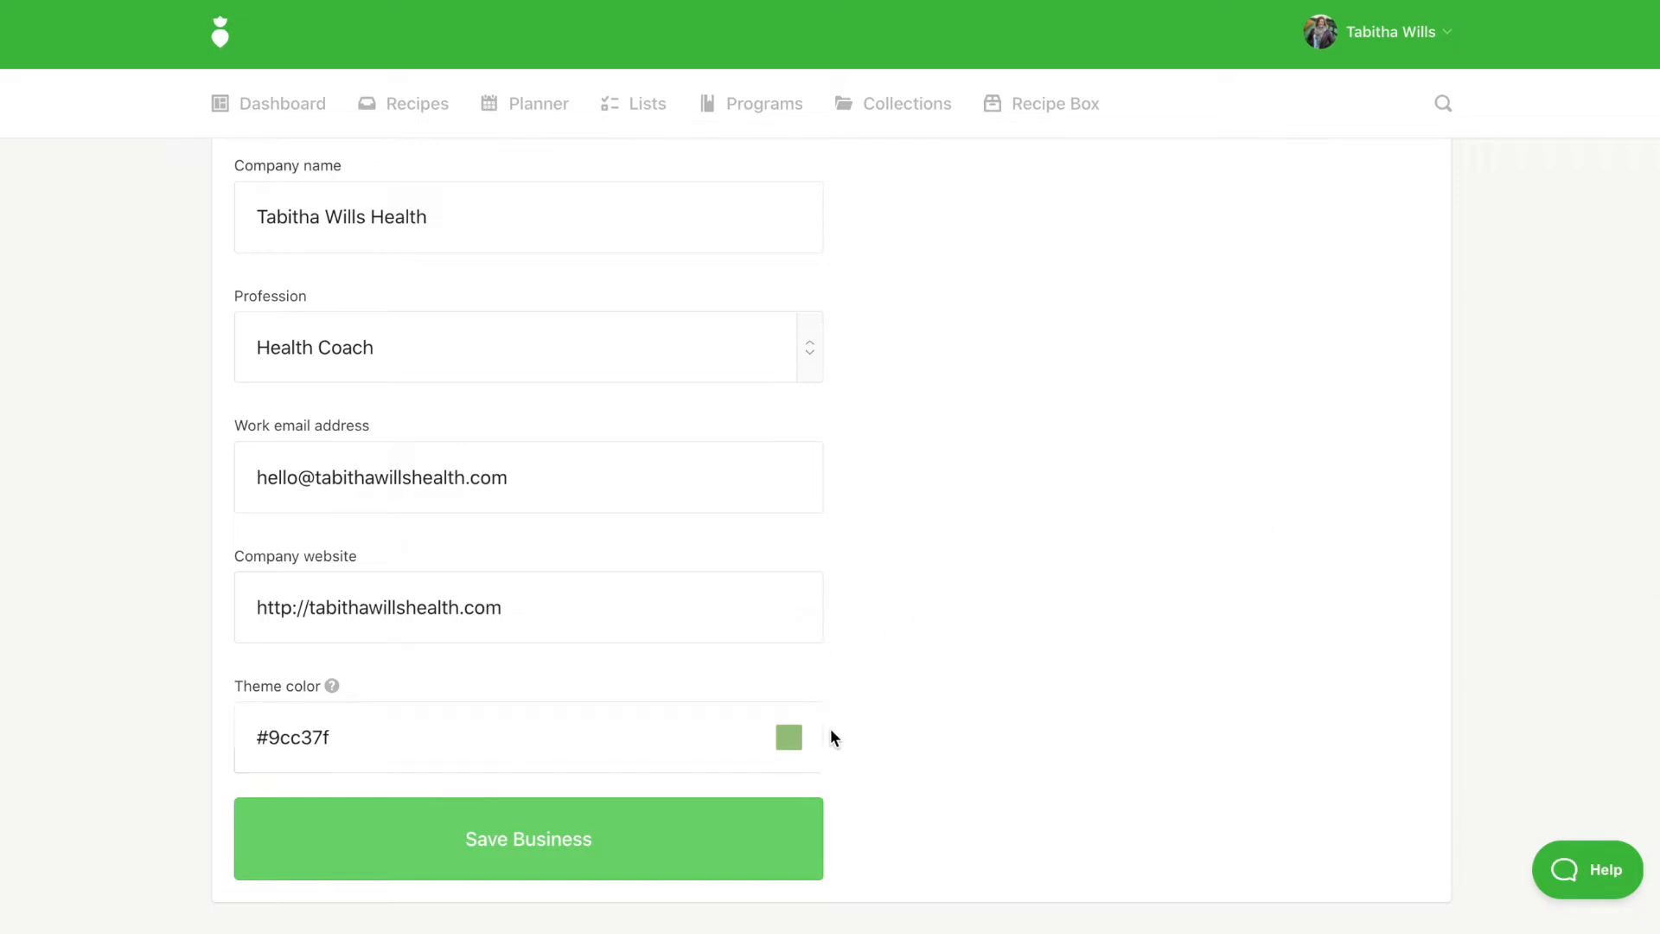
left_click(789, 737)
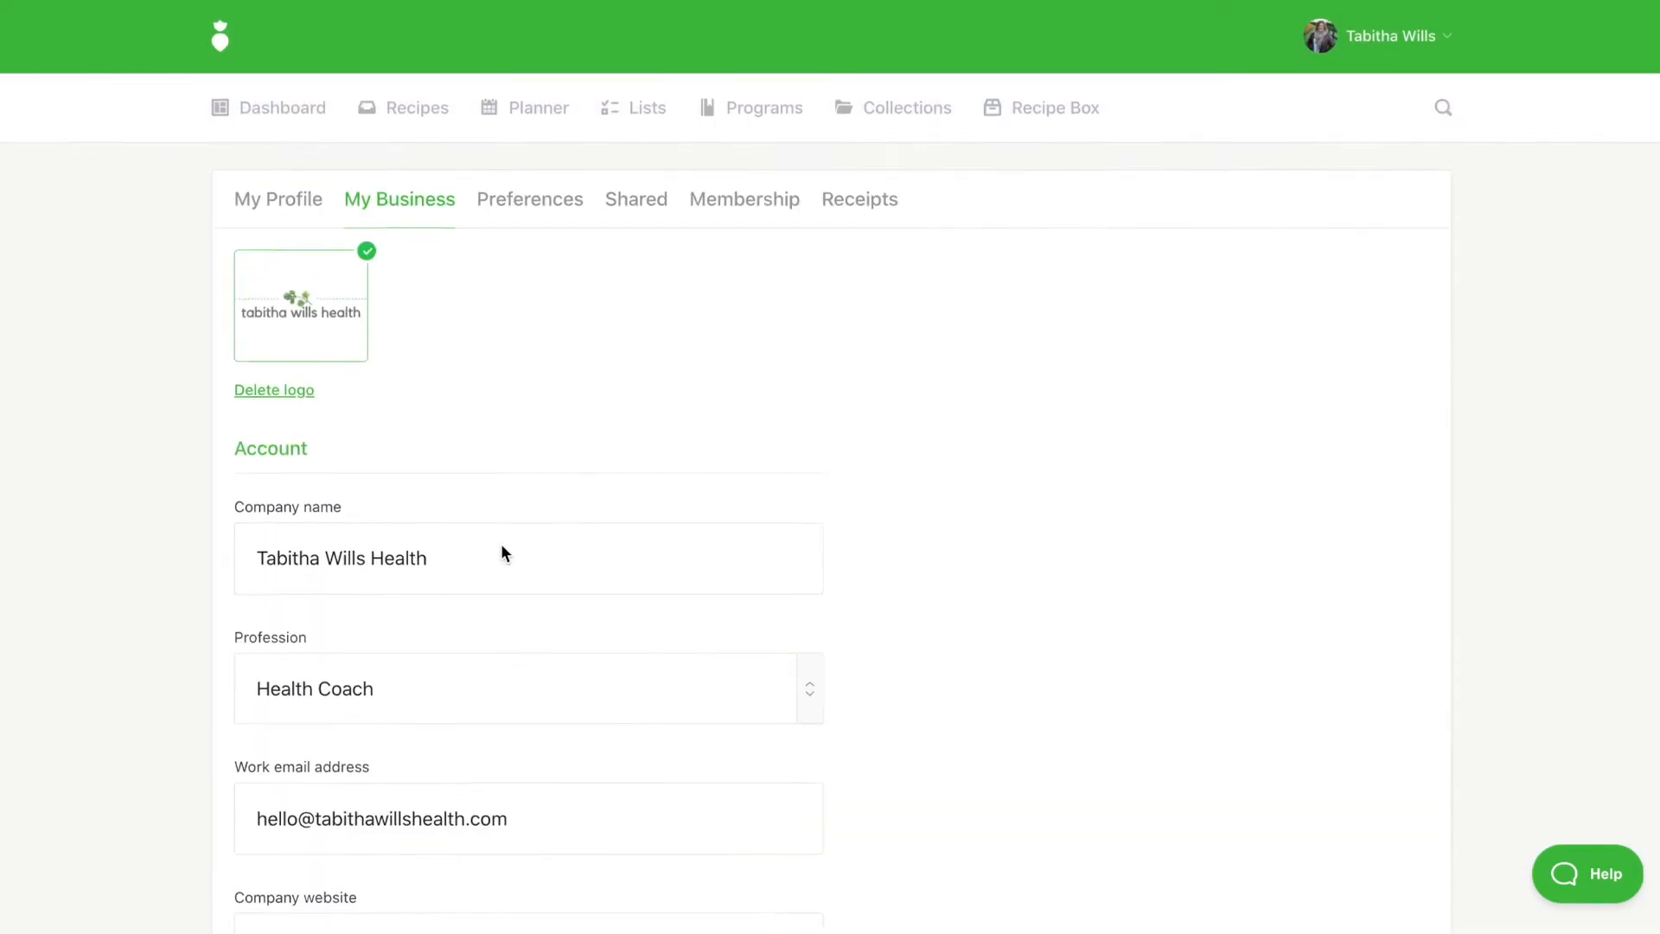
- Switch to Preferences and scroll through Units, Theme, Nutrition and Snippets down to Notifications
left_click(530, 195)
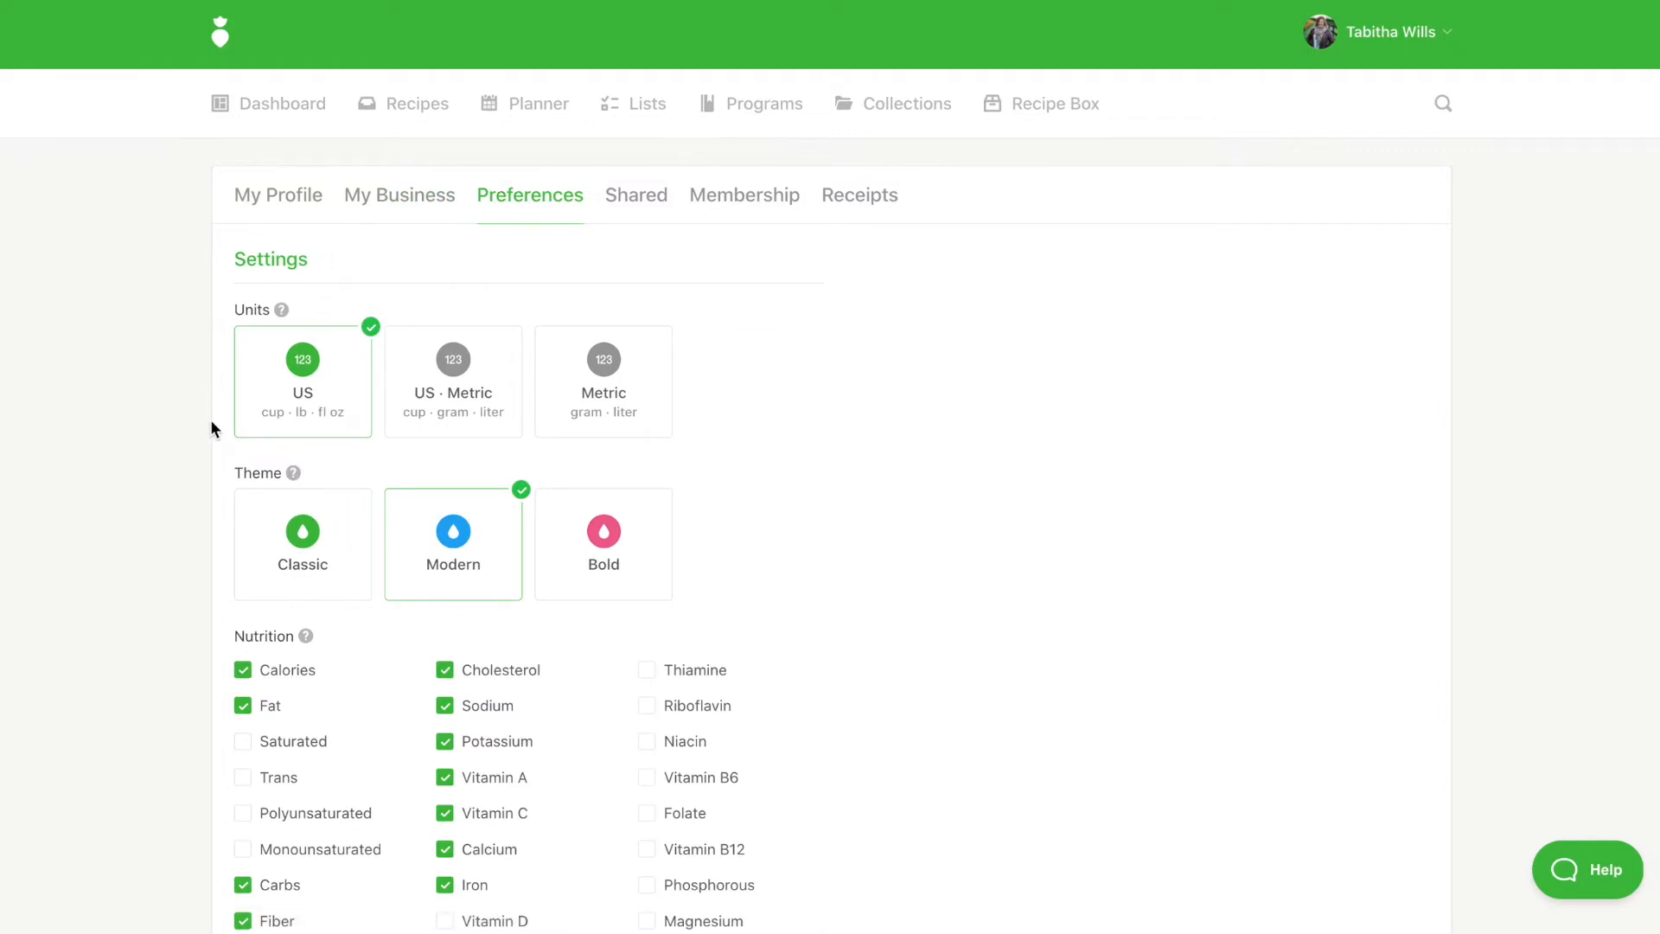
scroll("down", 3)
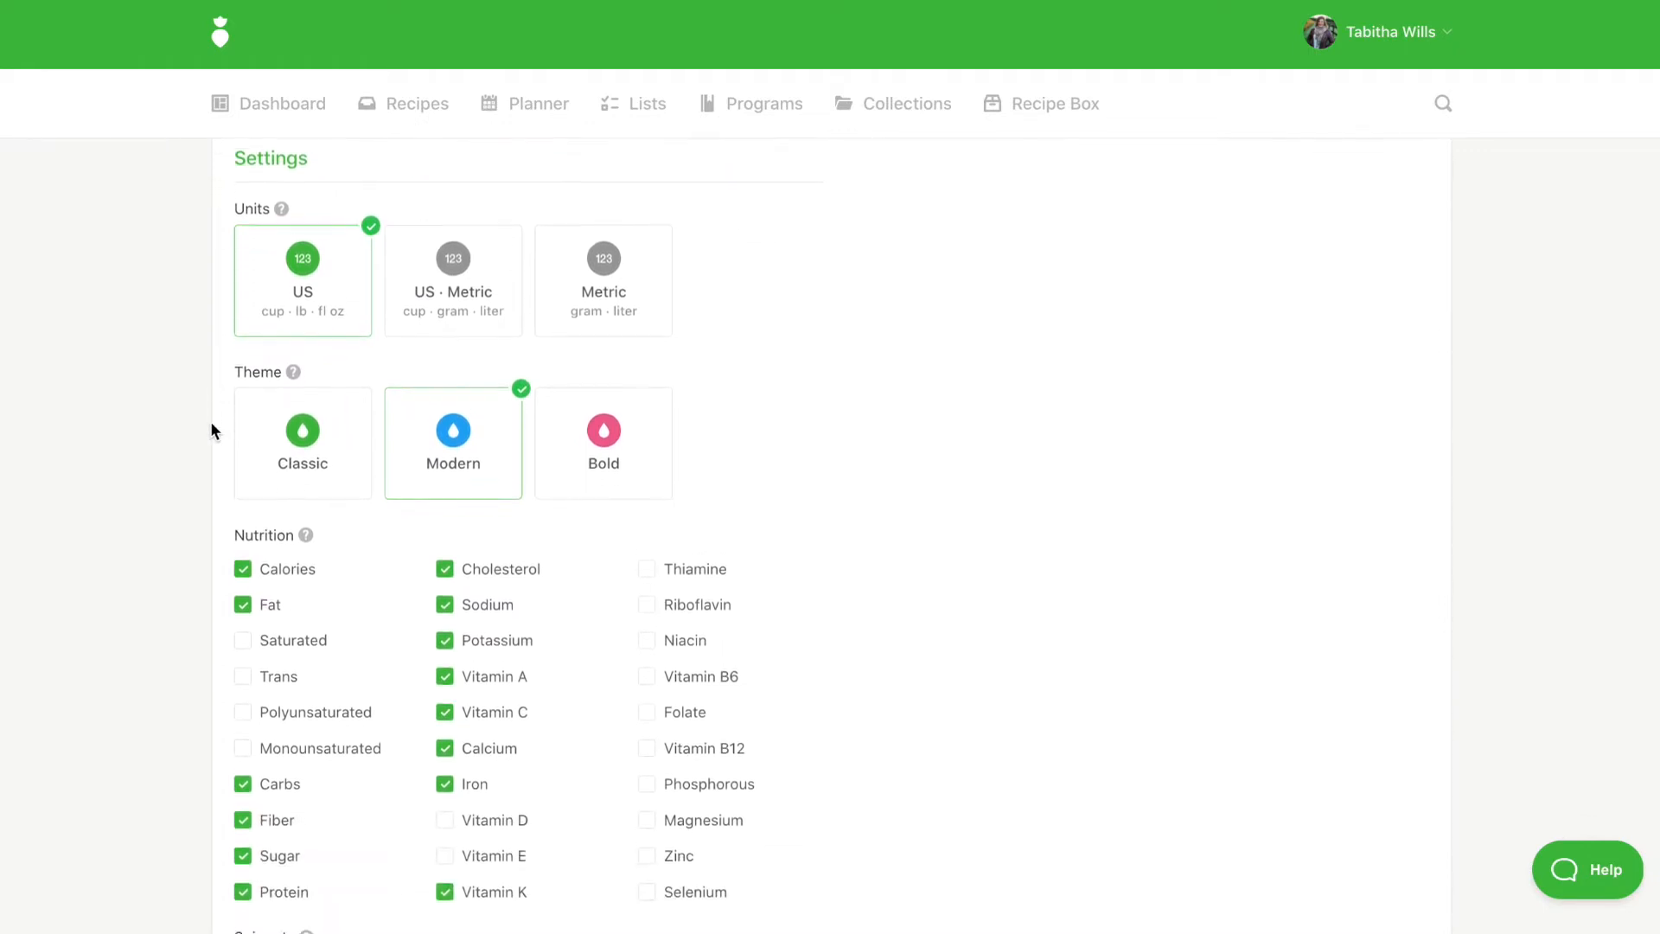
scroll("down", 3)
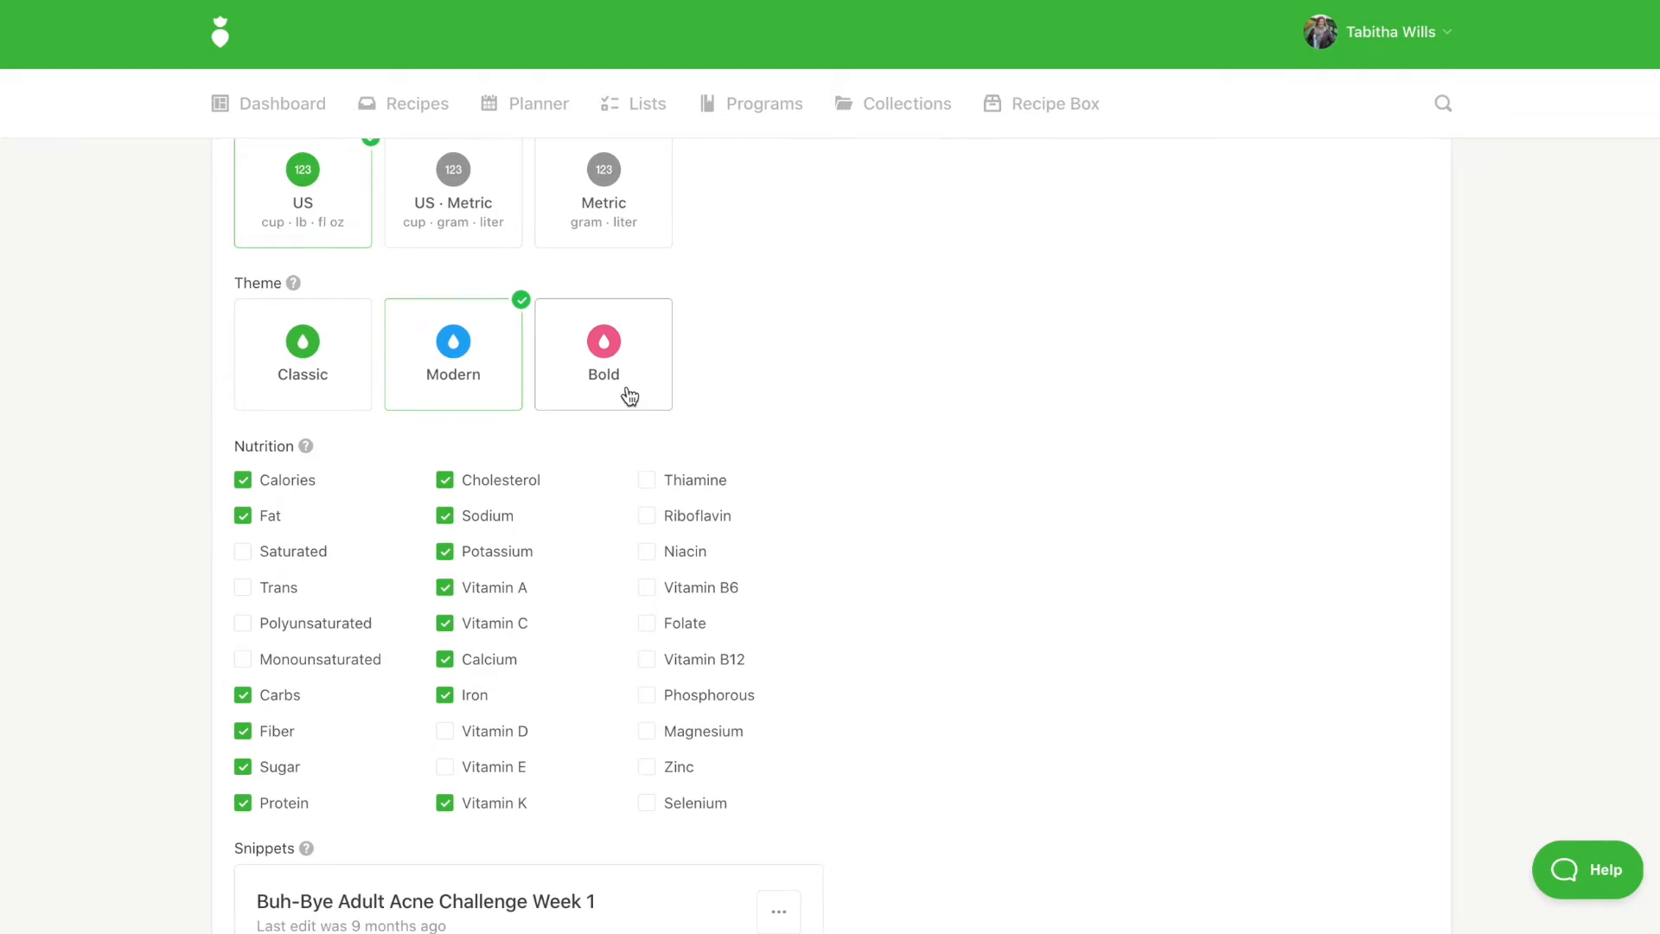
scroll("down", 3)
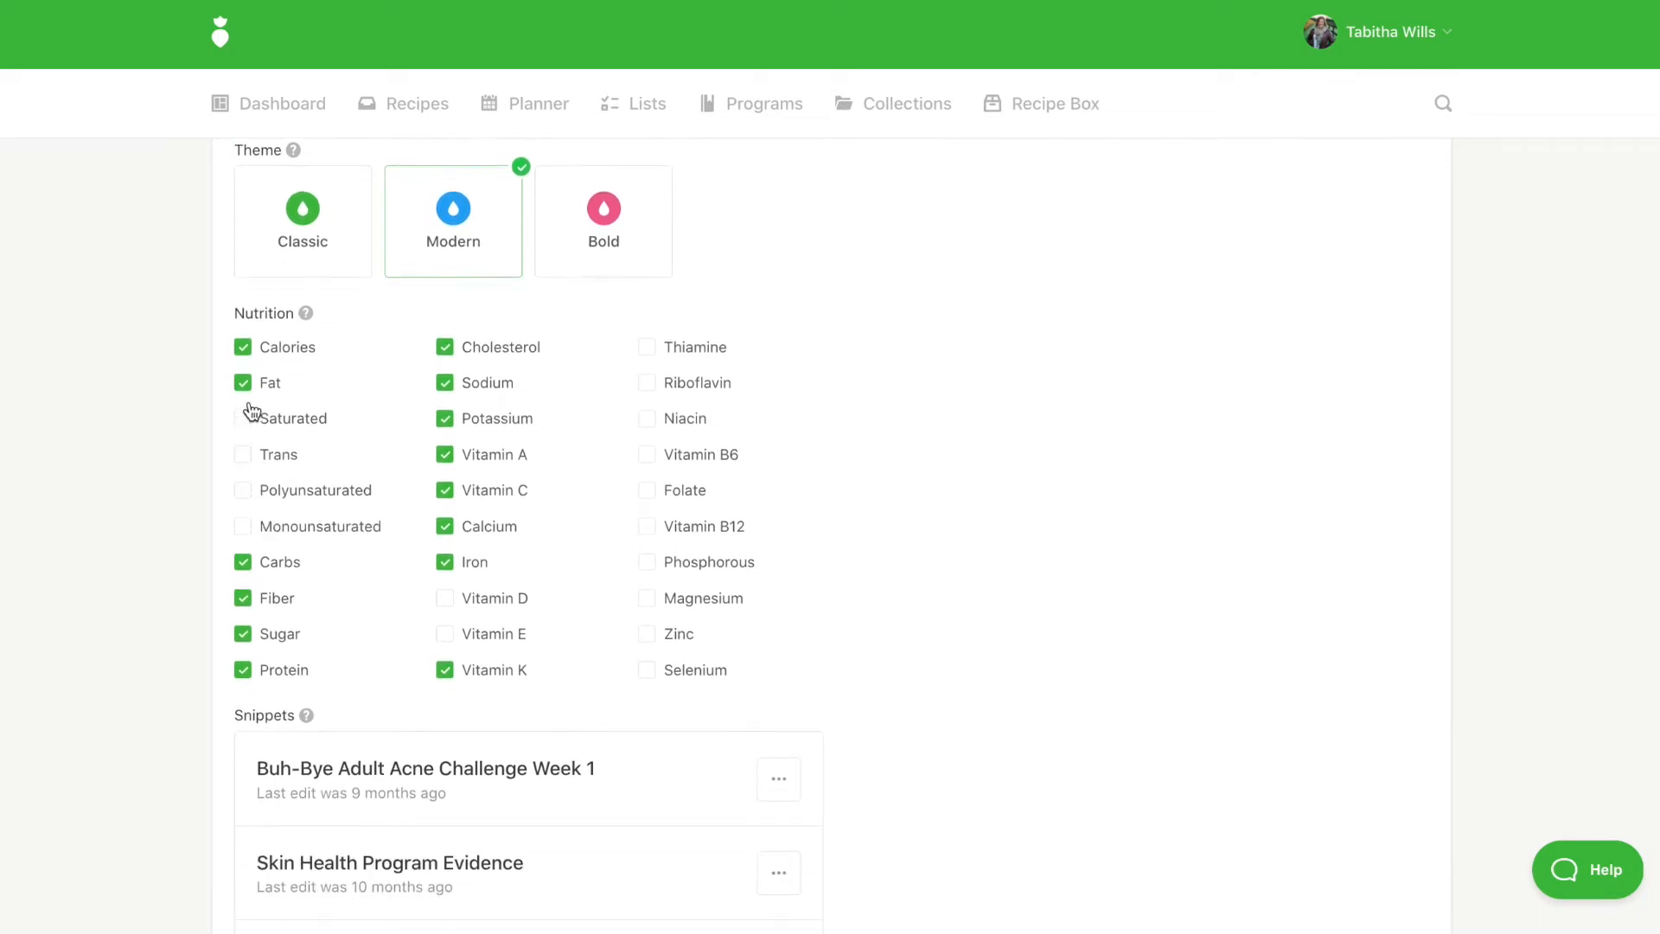
left_click(242, 346)
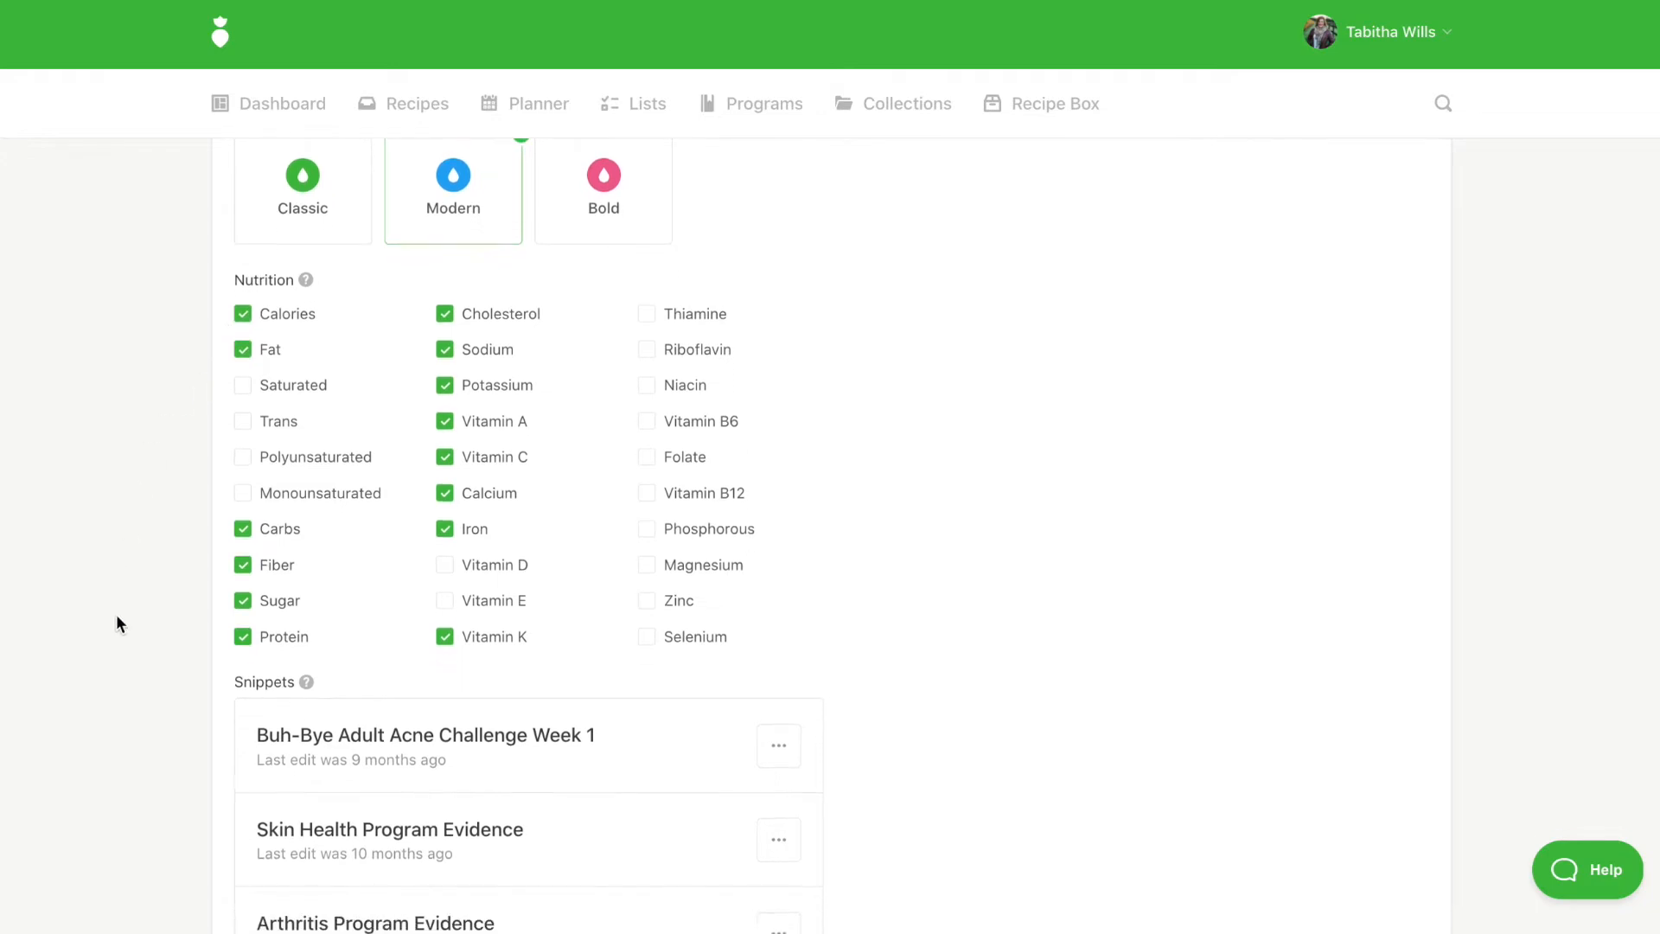
scroll("down", 3)
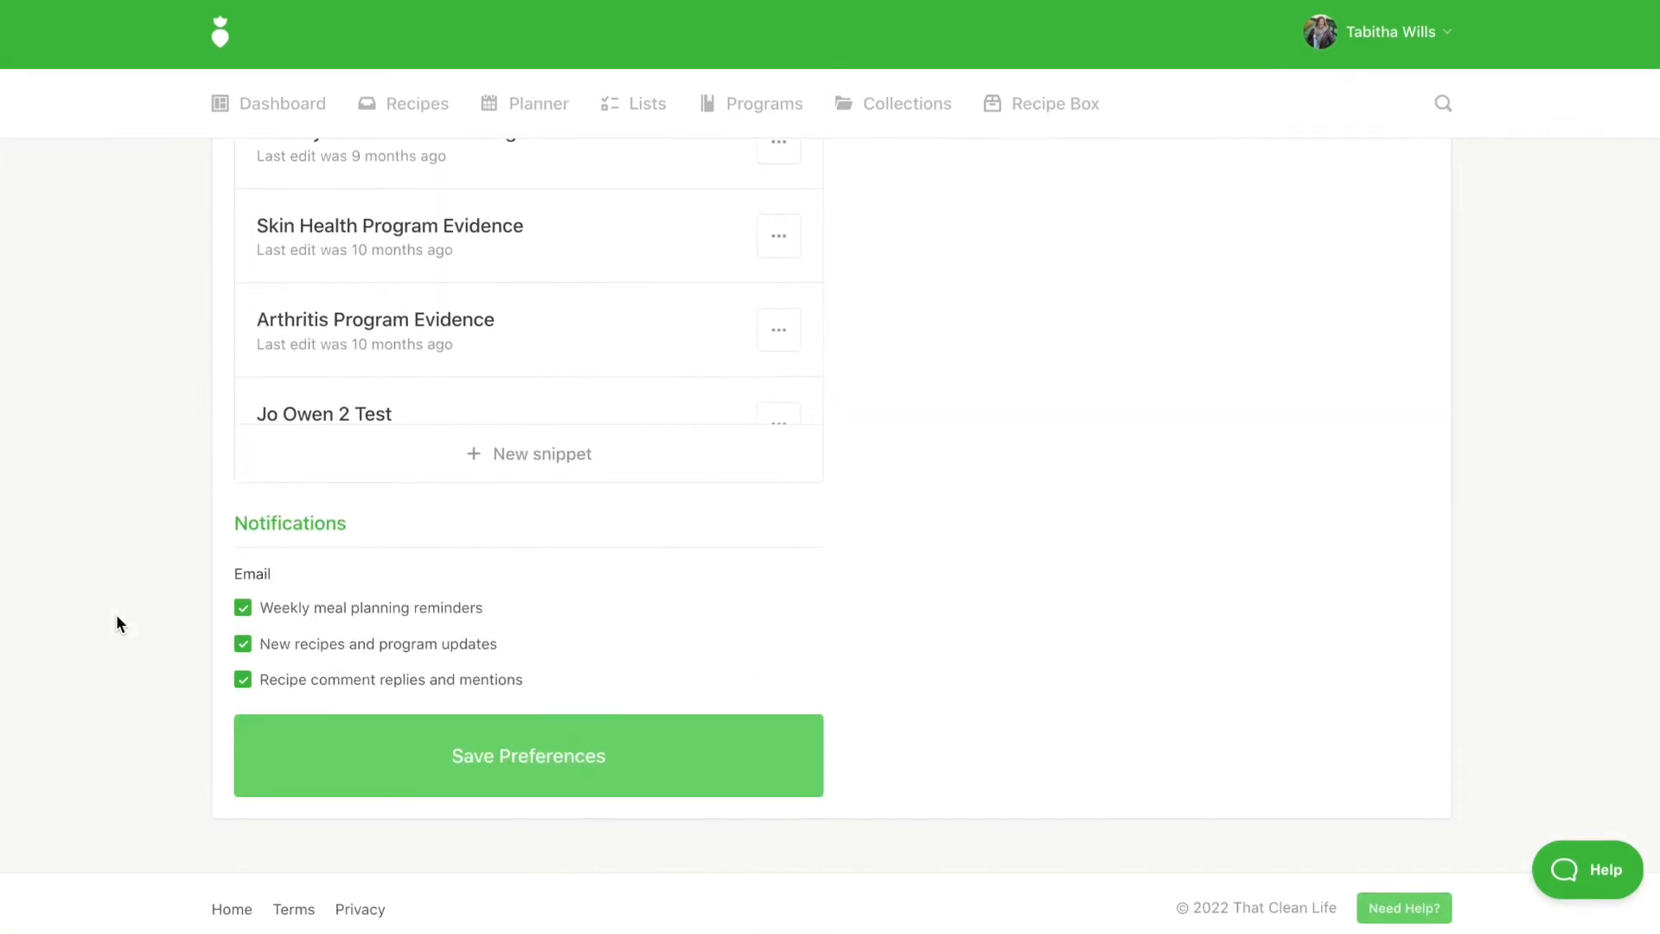
mouse_move(386, 625)
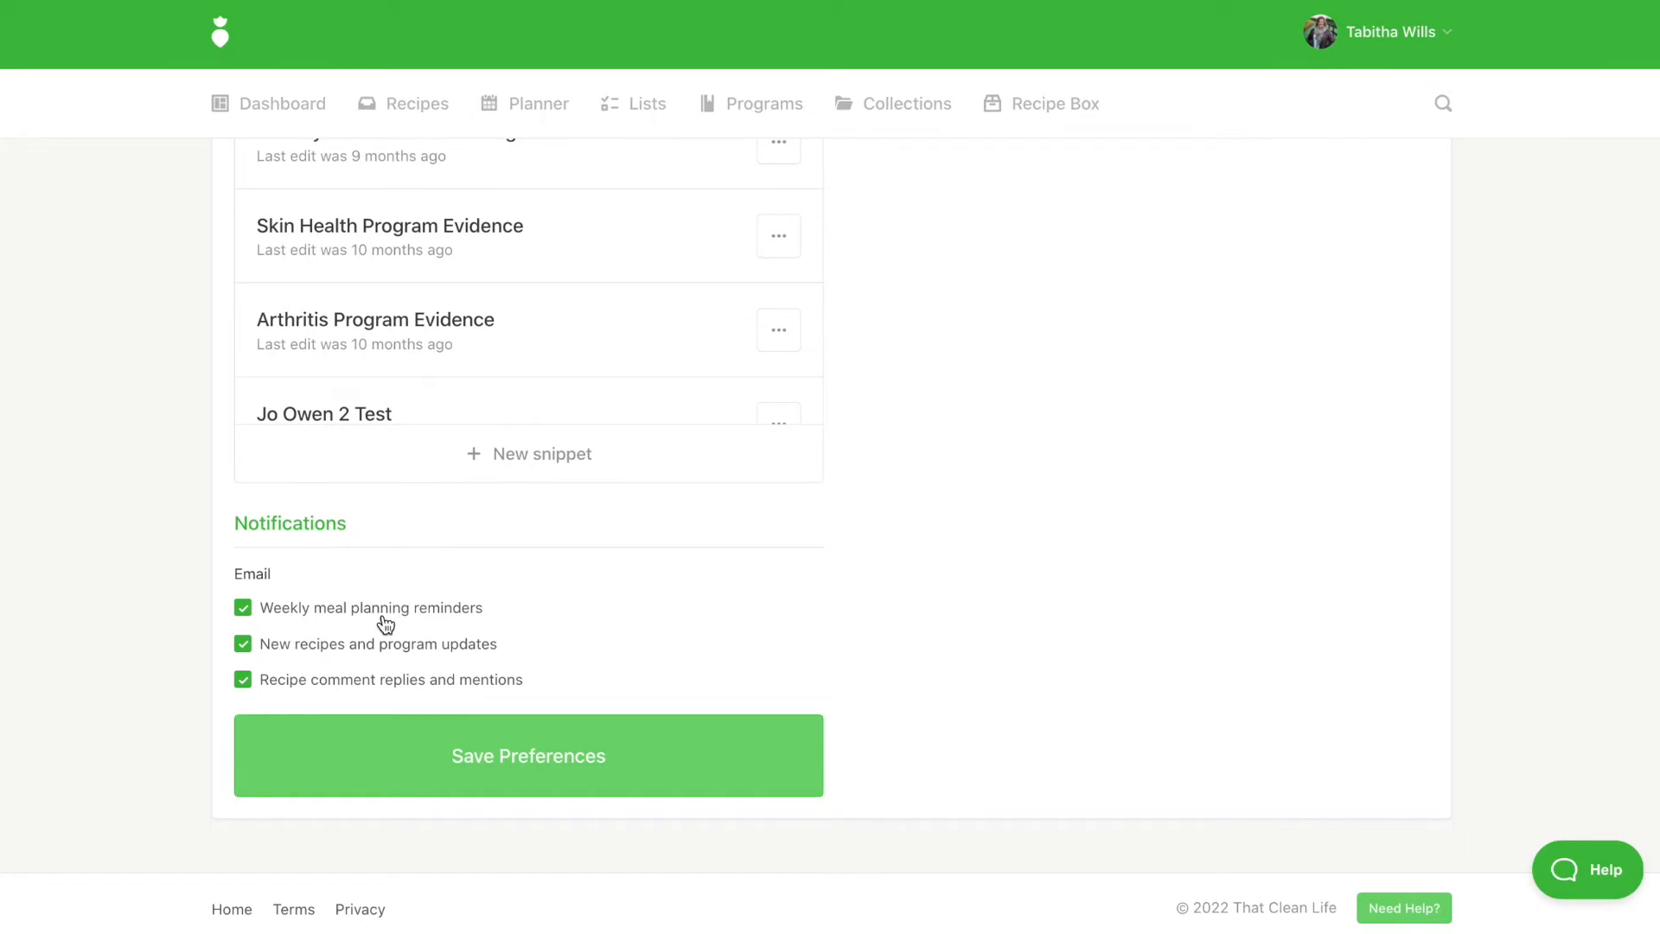
mouse_move(389, 694)
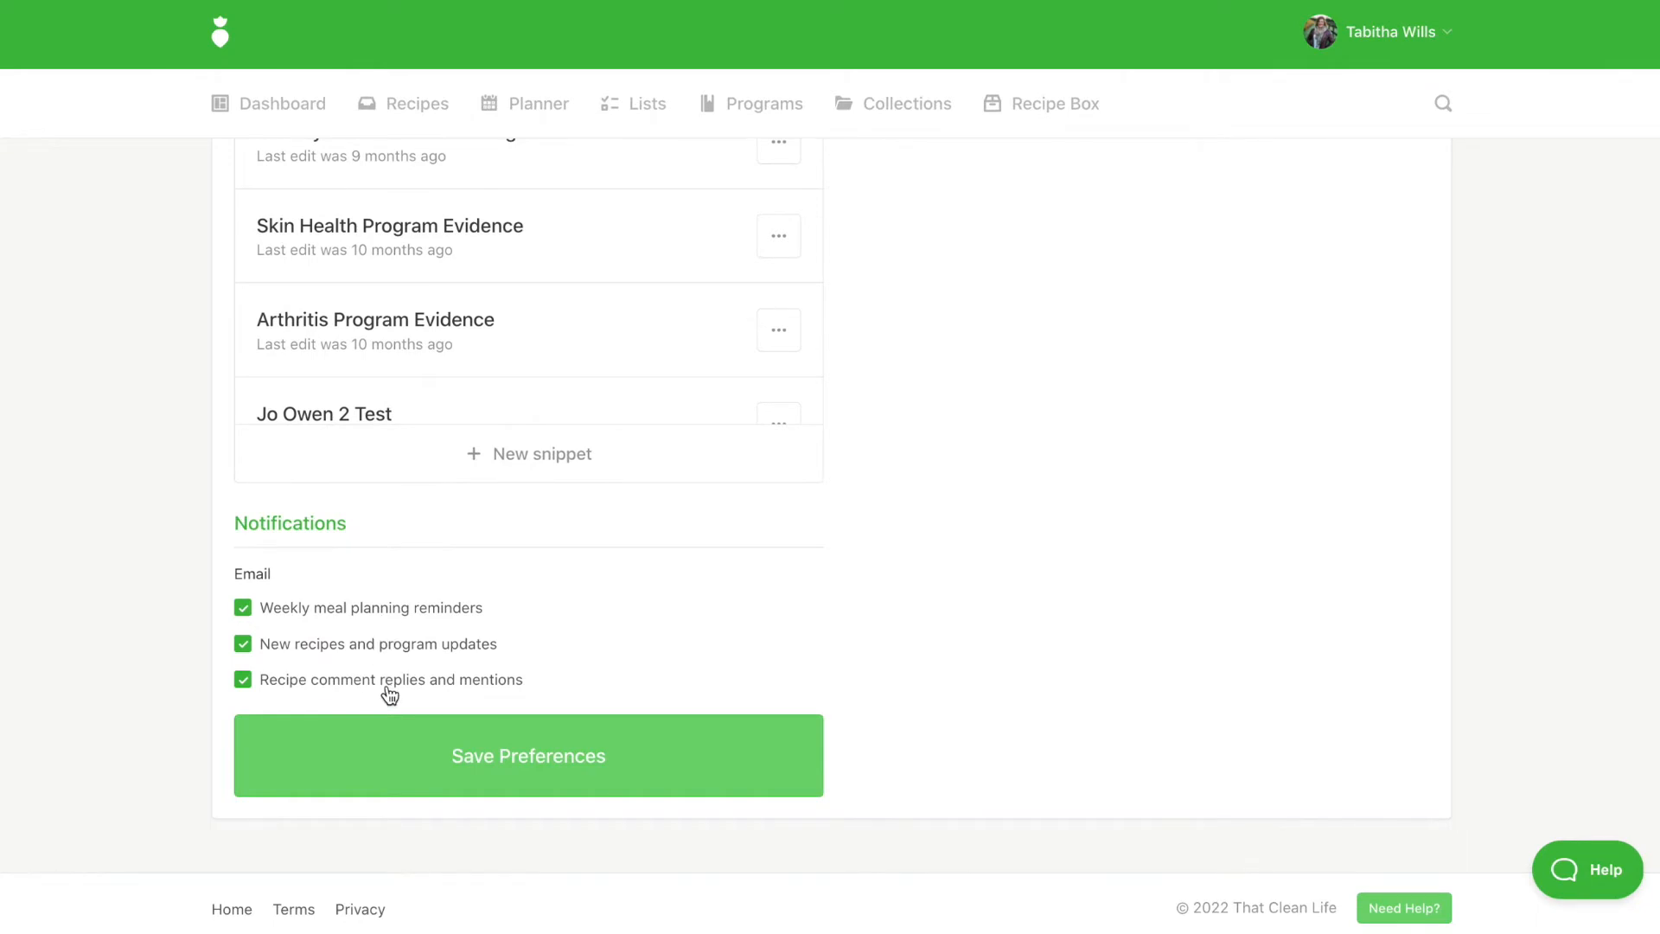
scroll("up", 3)
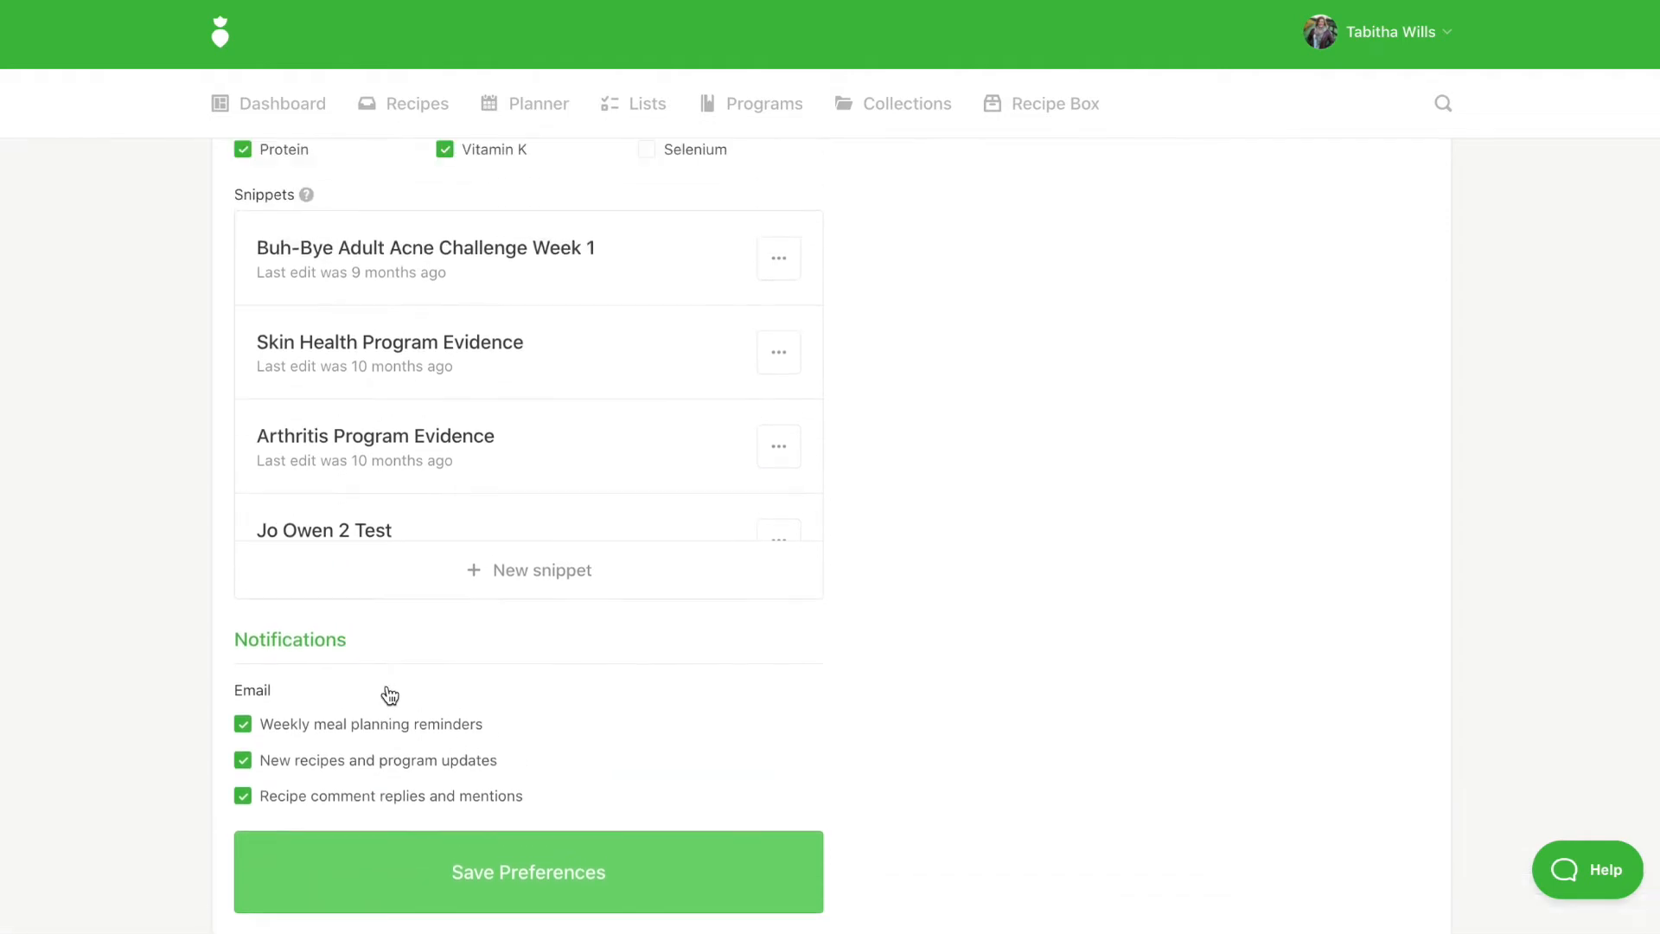
scroll("down", 3)
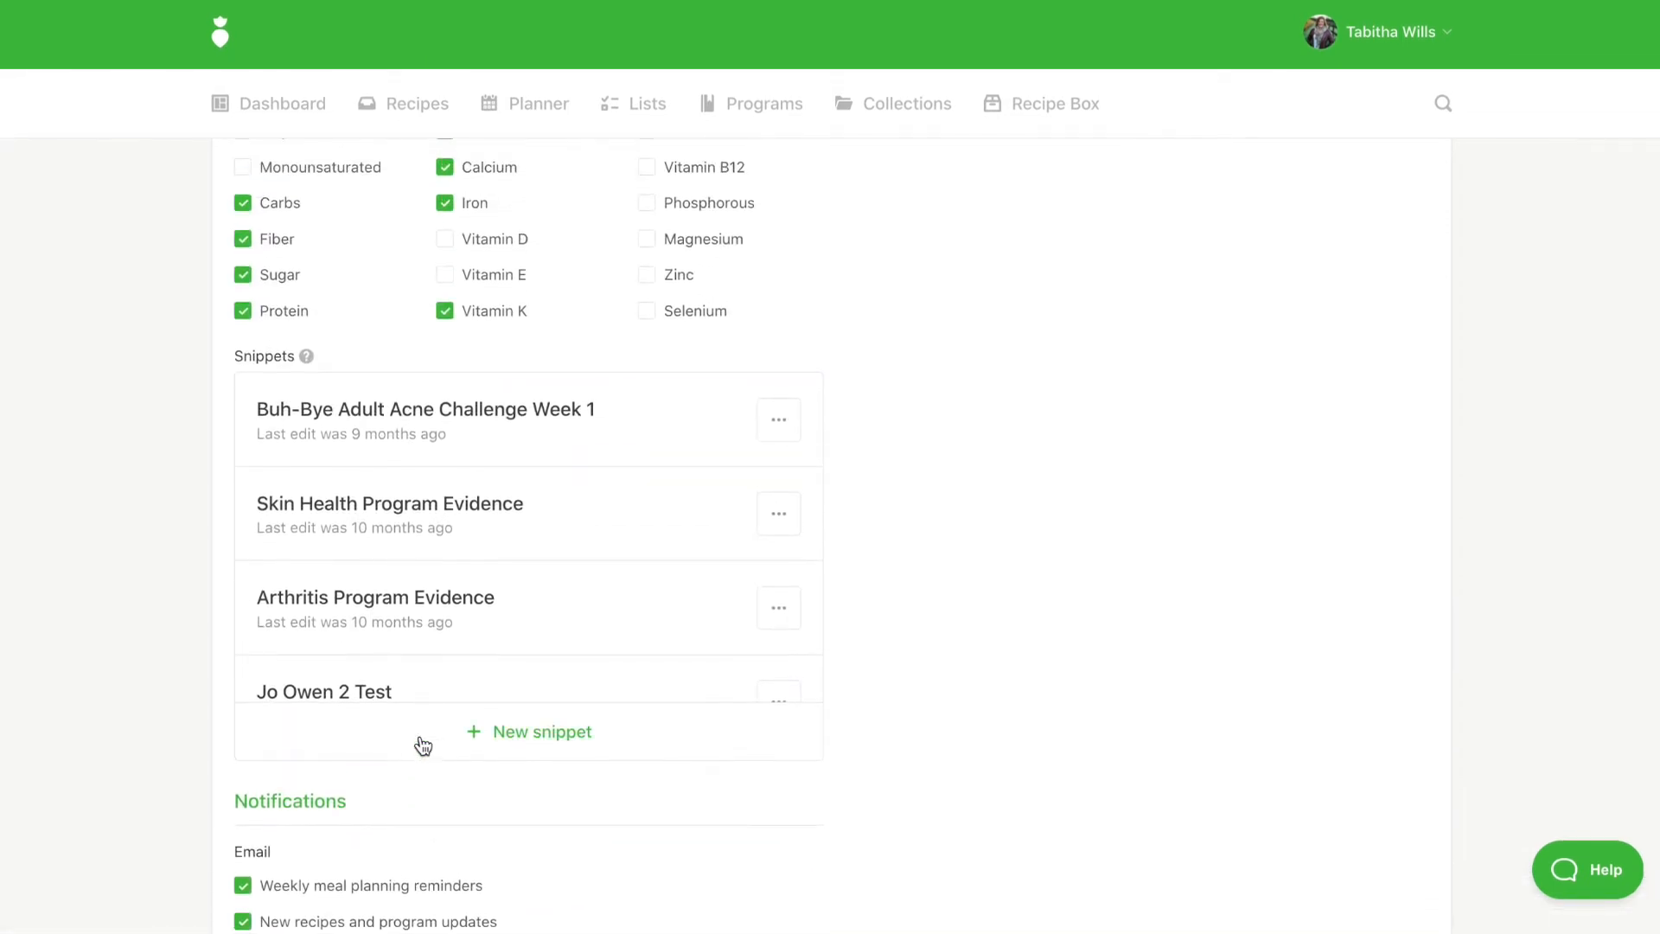
left_click(778, 418)
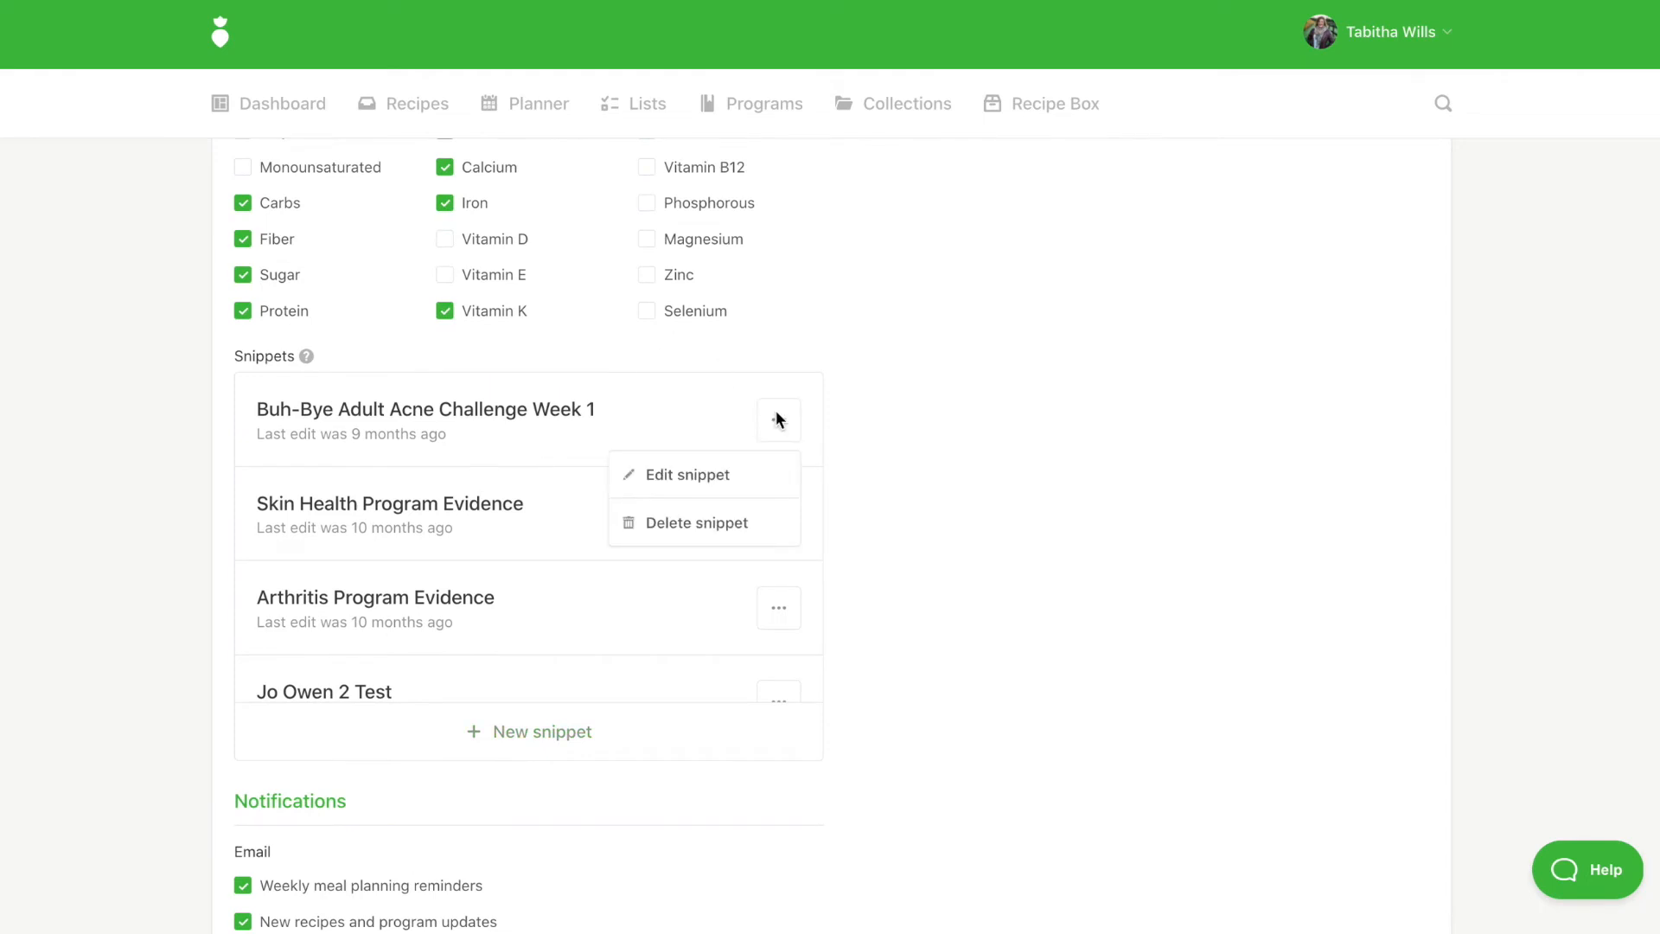
left_click(686, 473)
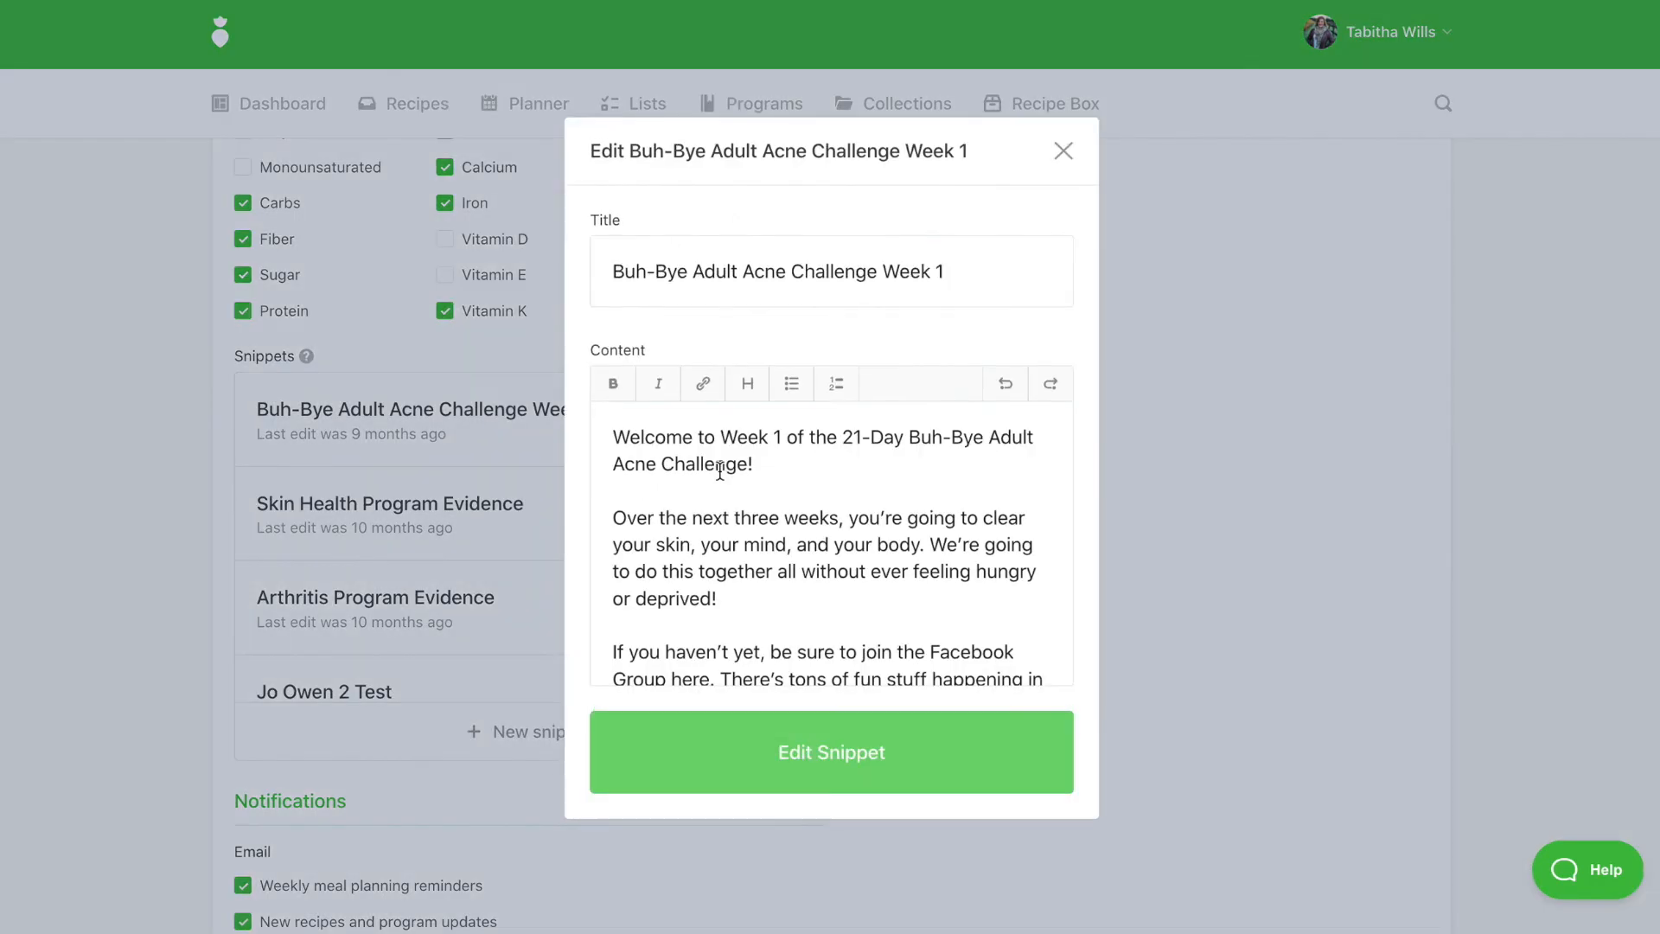
triple_click(777, 272)
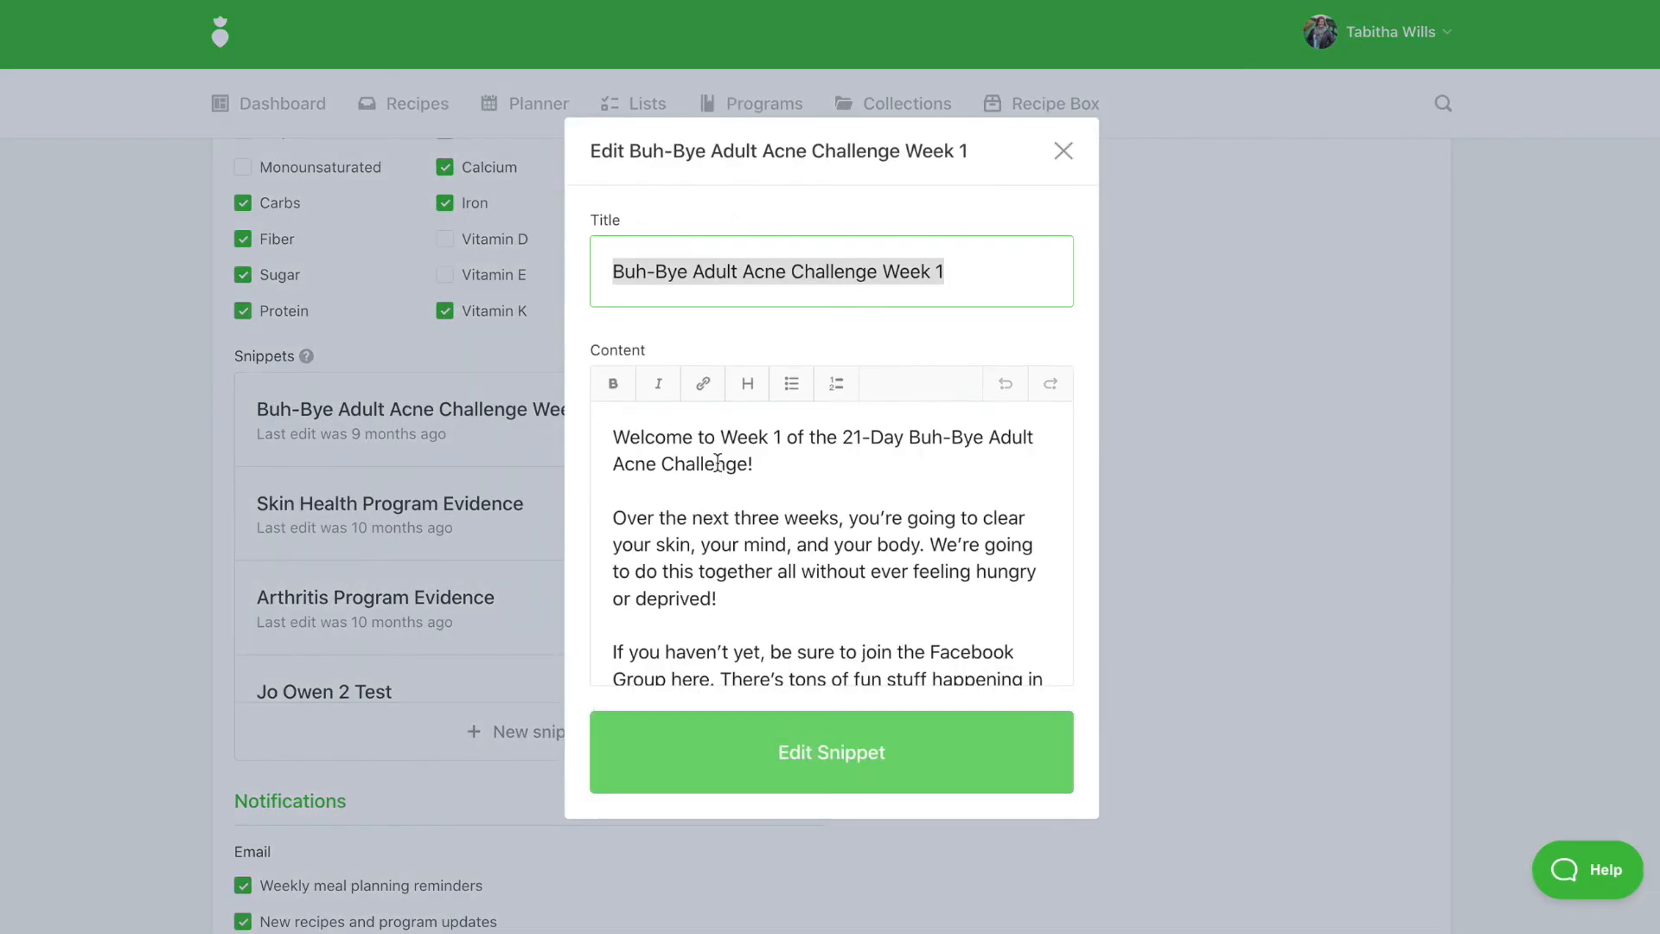
mouse_move(1052, 164)
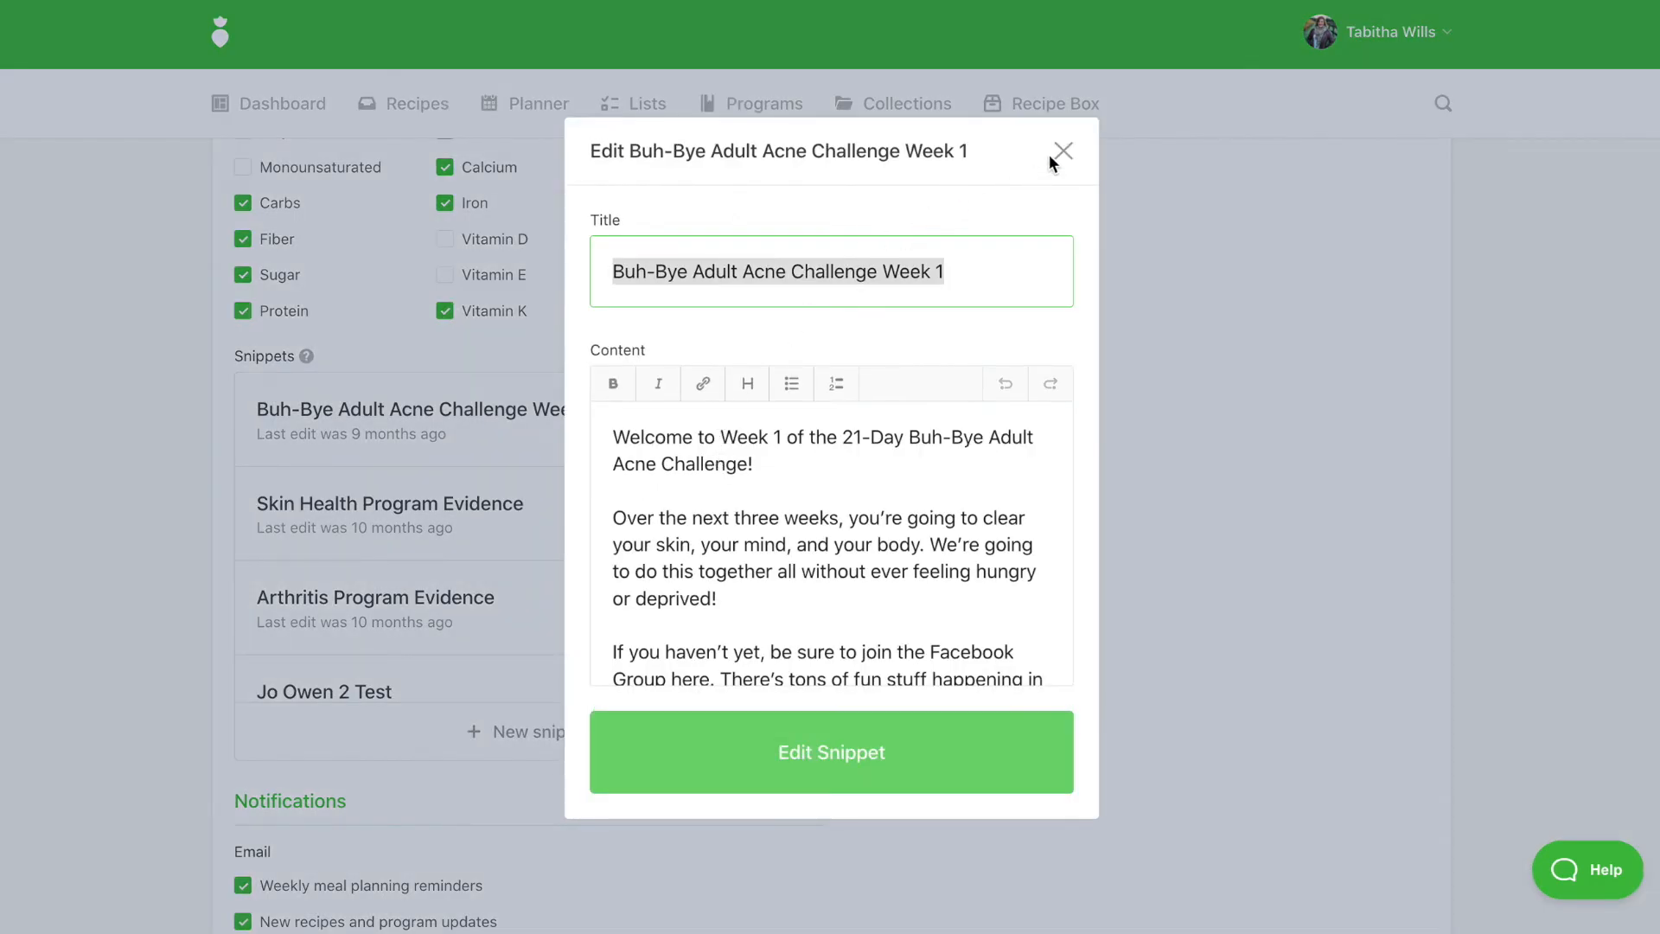
left_click(1064, 152)
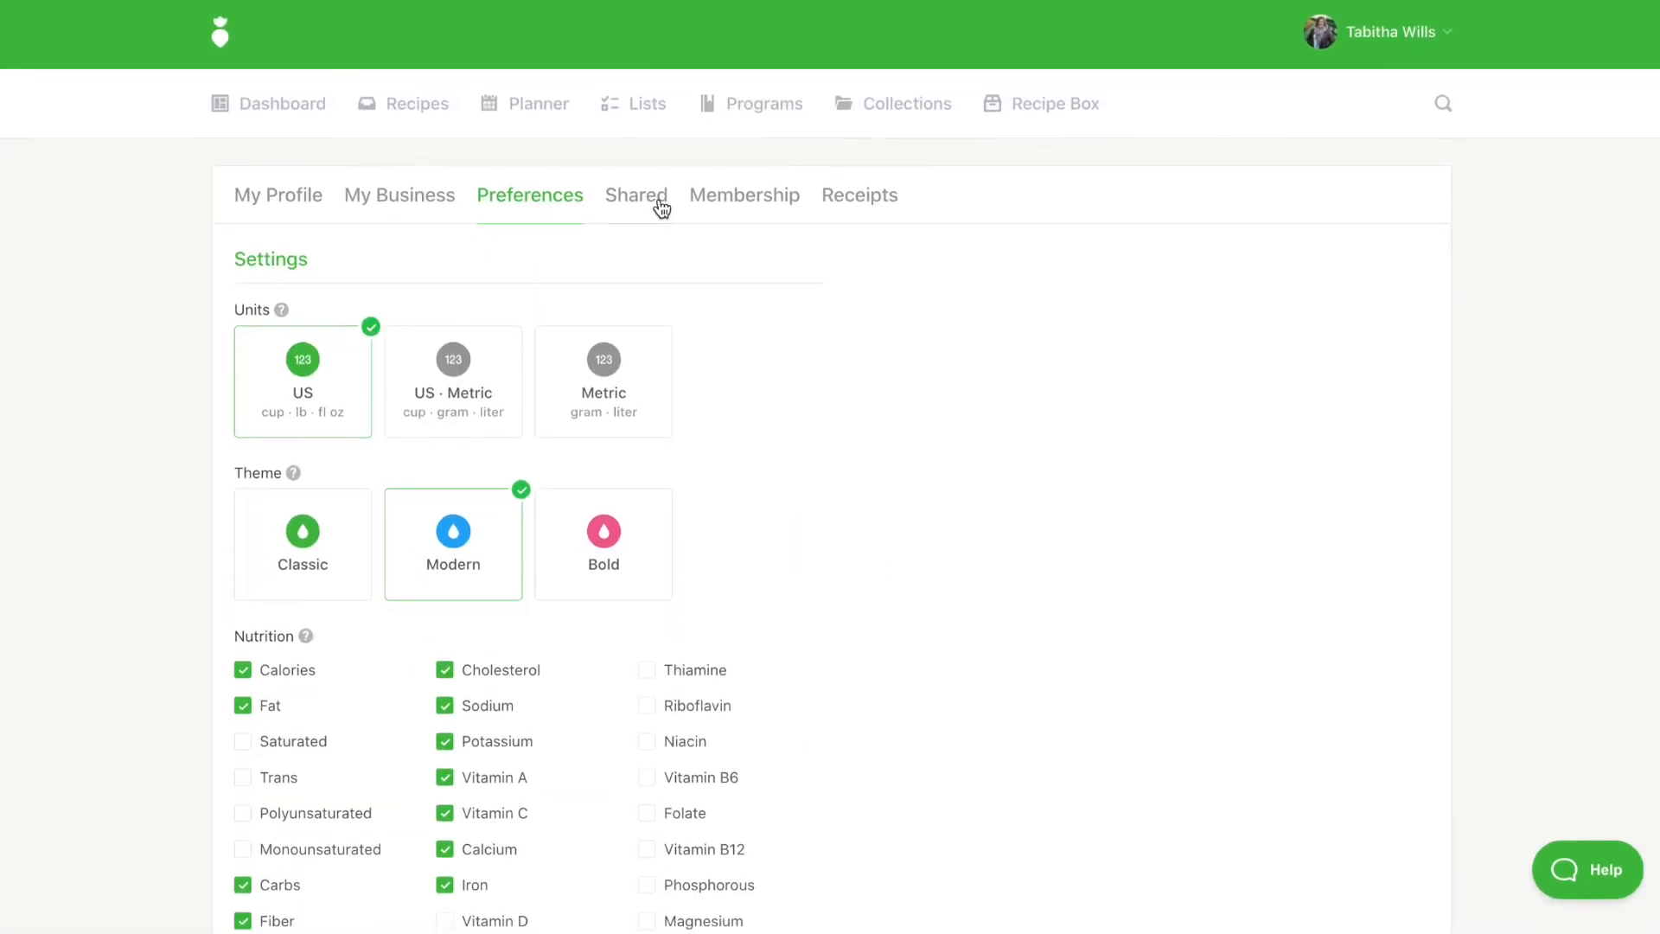
- On the Shared tab, check stats and sharing settings for Nutritious Summer Fruits Club: Peaches, closing each dialog
left_click(636, 195)
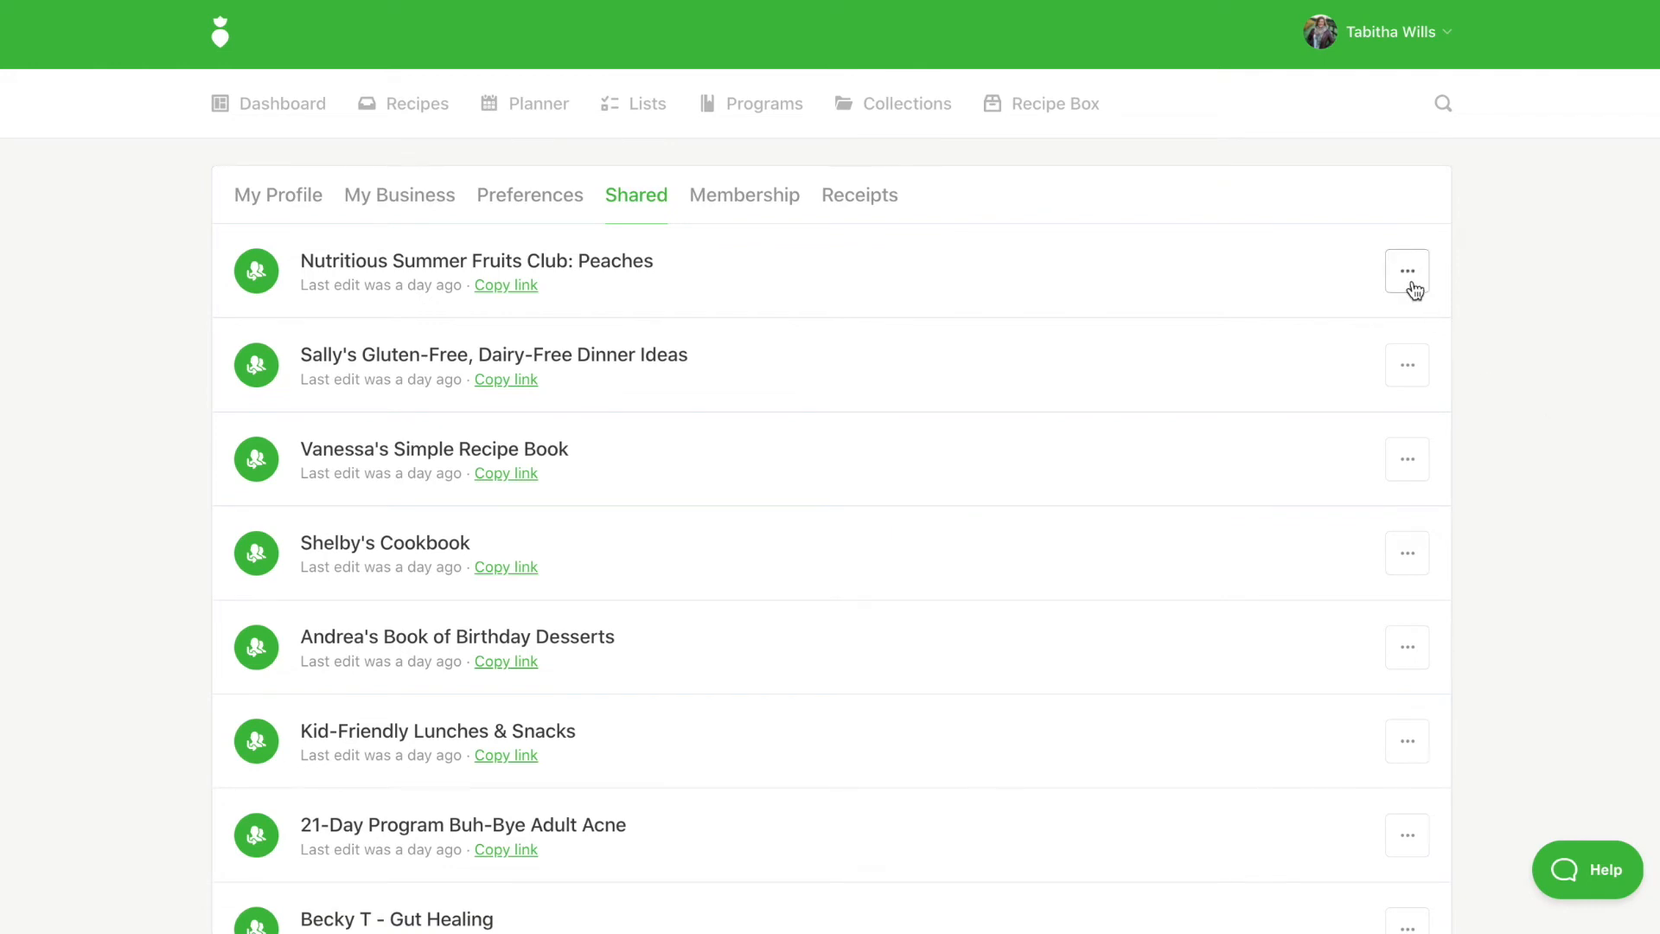
left_click(1408, 270)
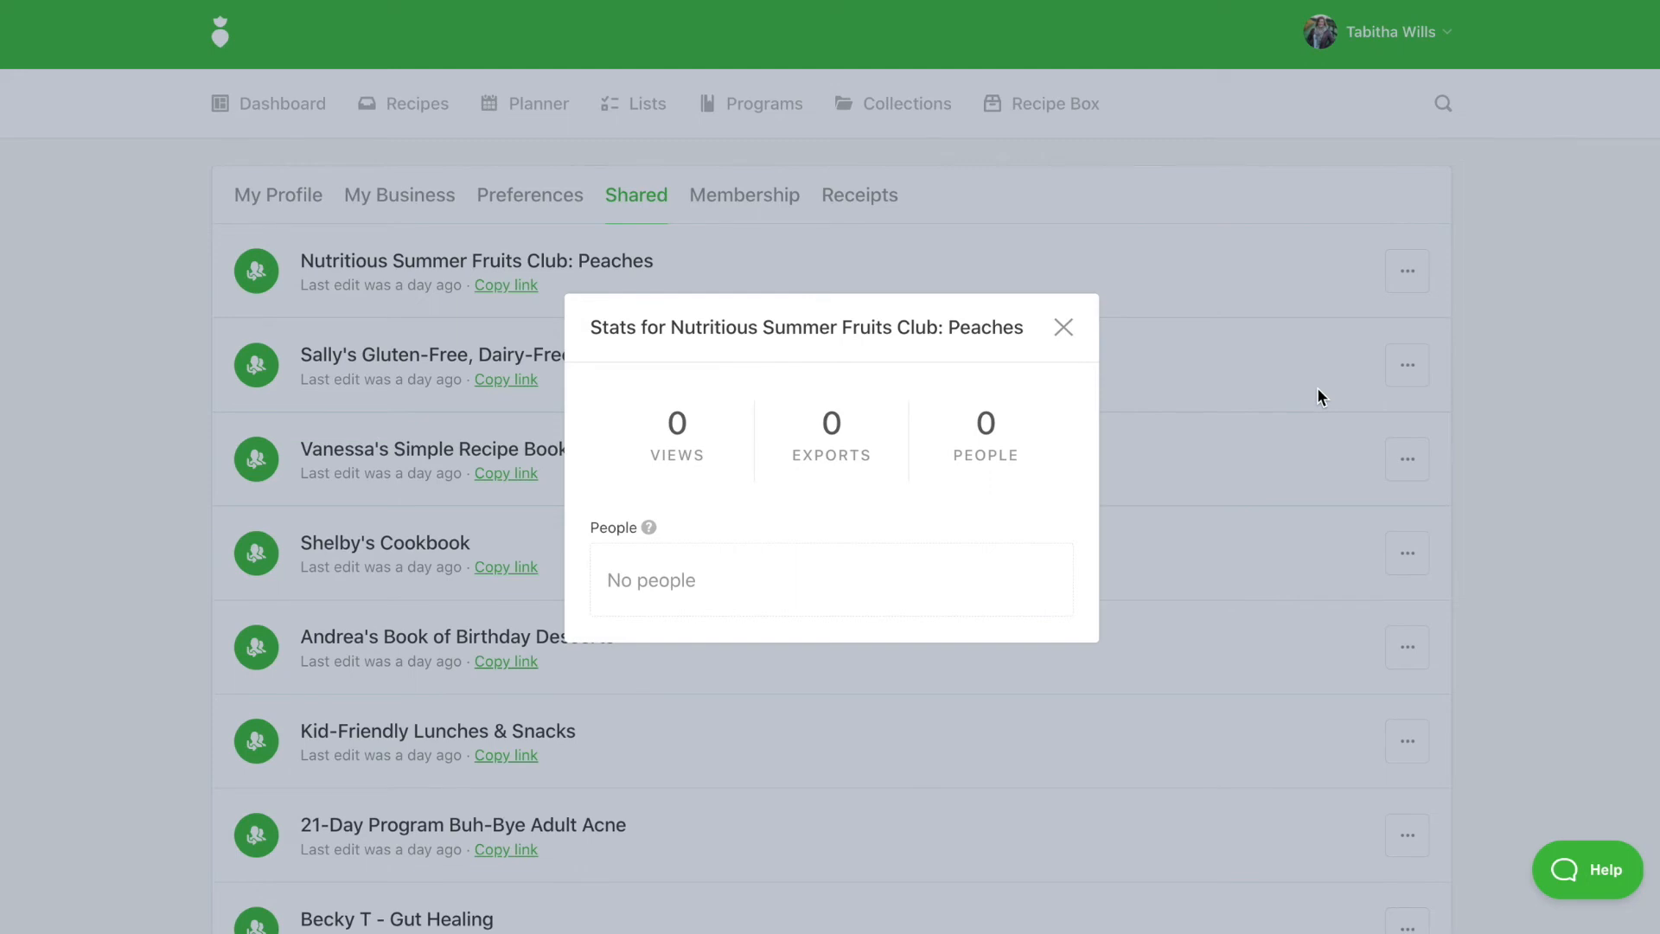
left_click(1063, 327)
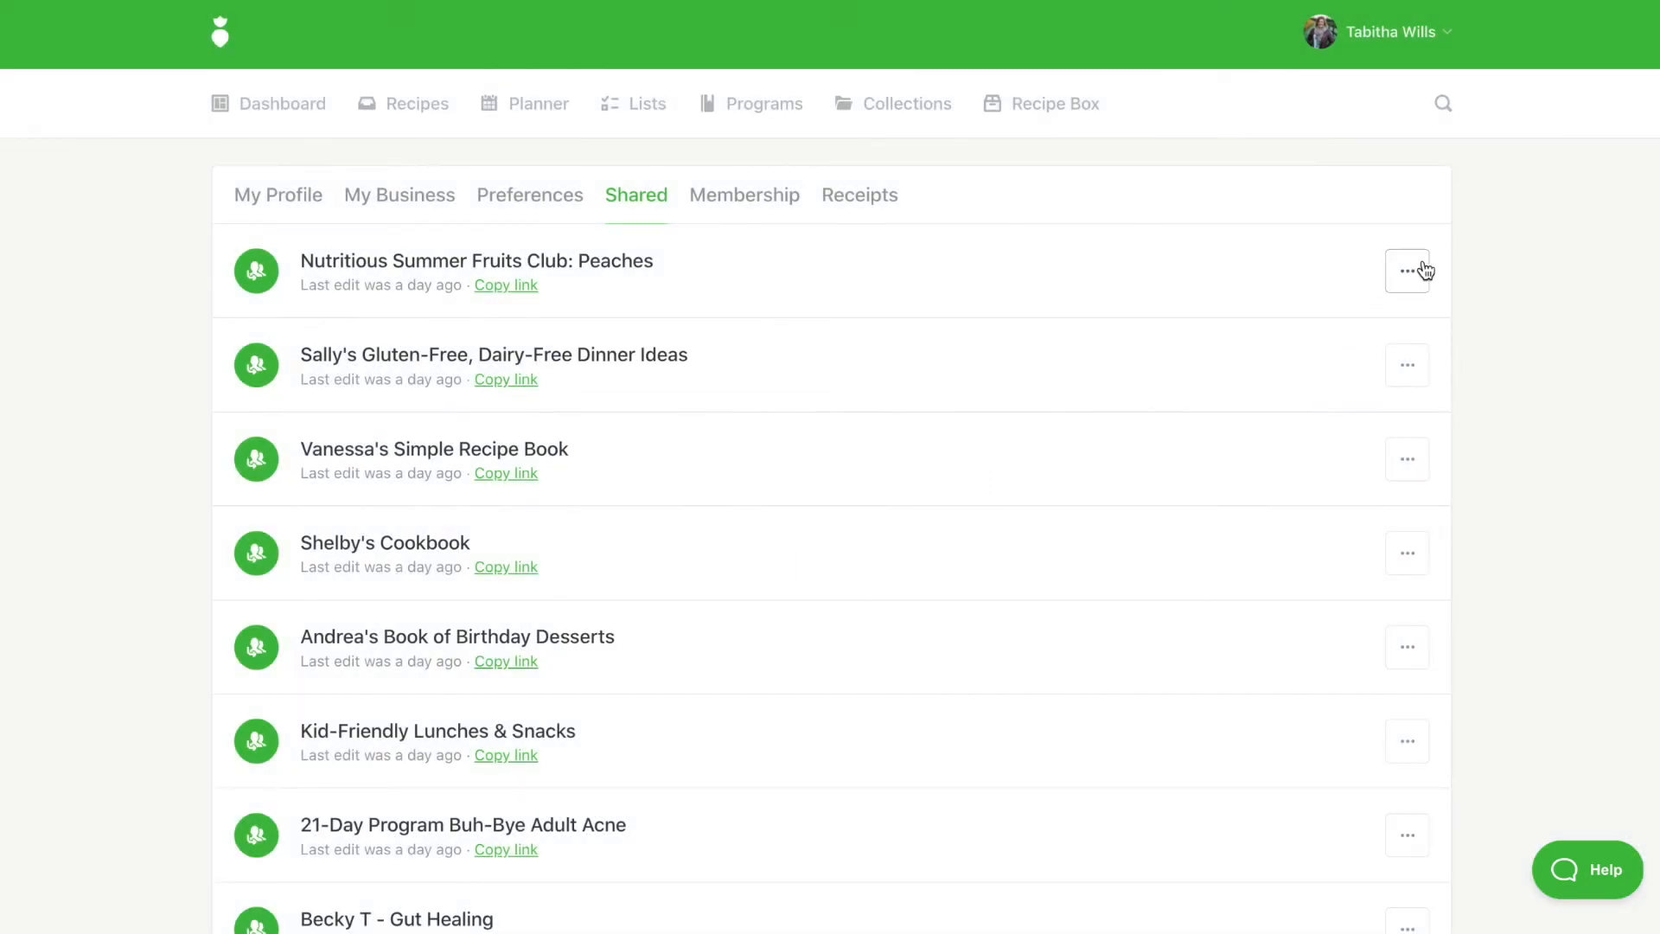
left_click(1408, 269)
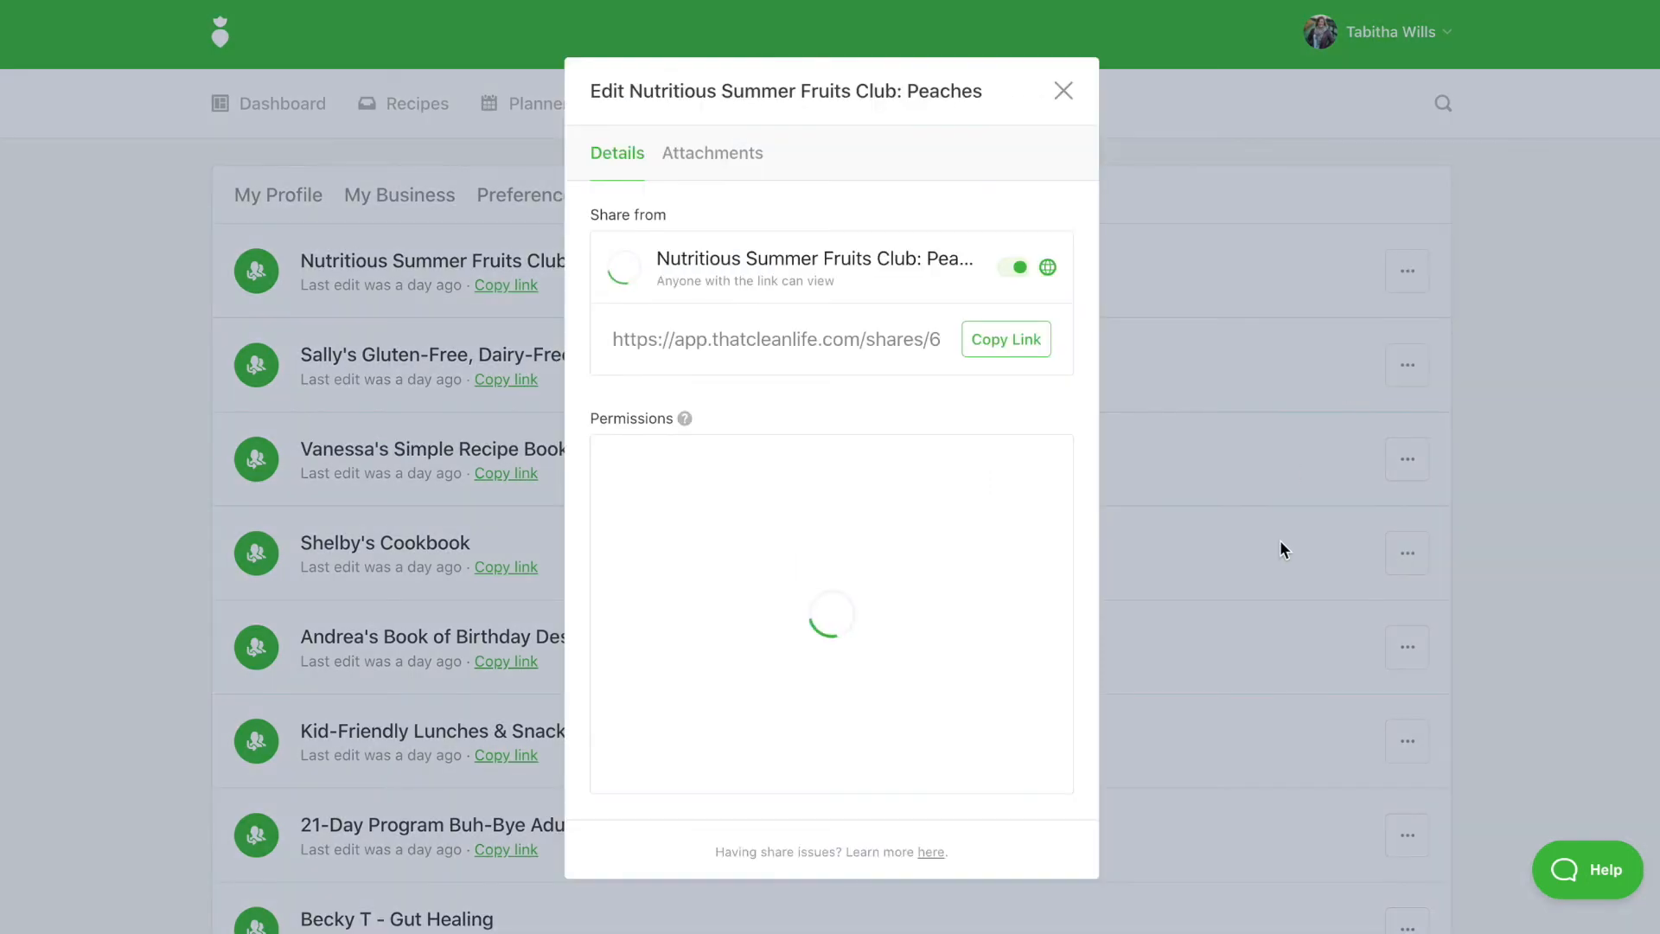
left_click(1064, 90)
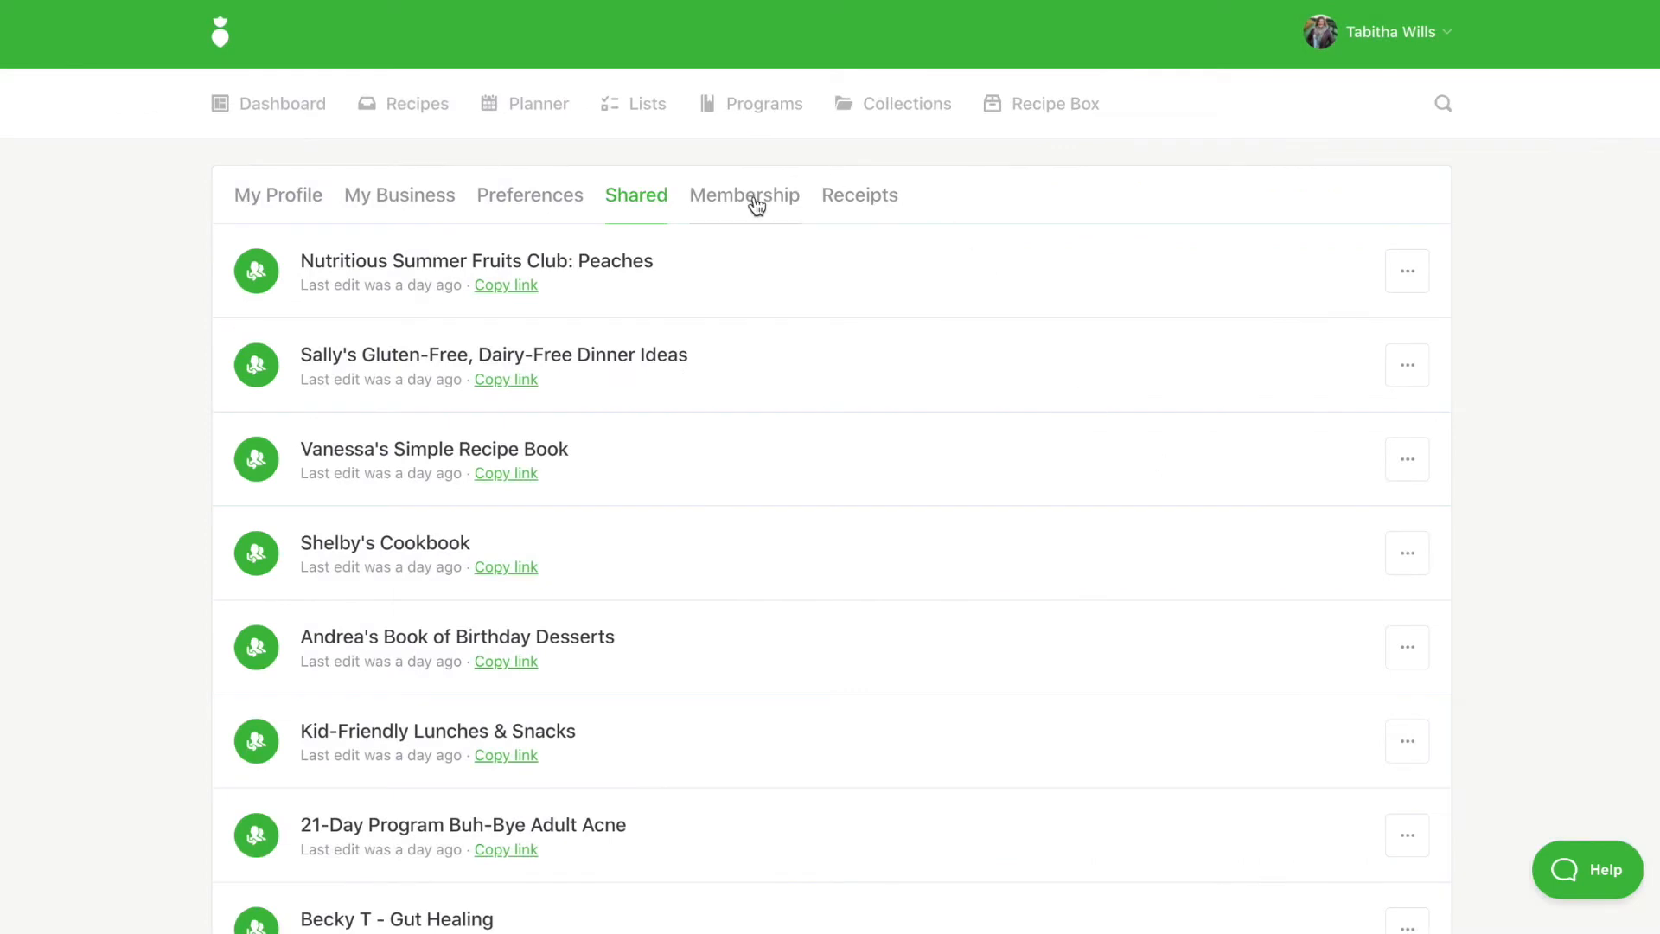
- Review the Business Yearly plan on Membership, then view the two subscription receipts on Receipts
left_click(744, 196)
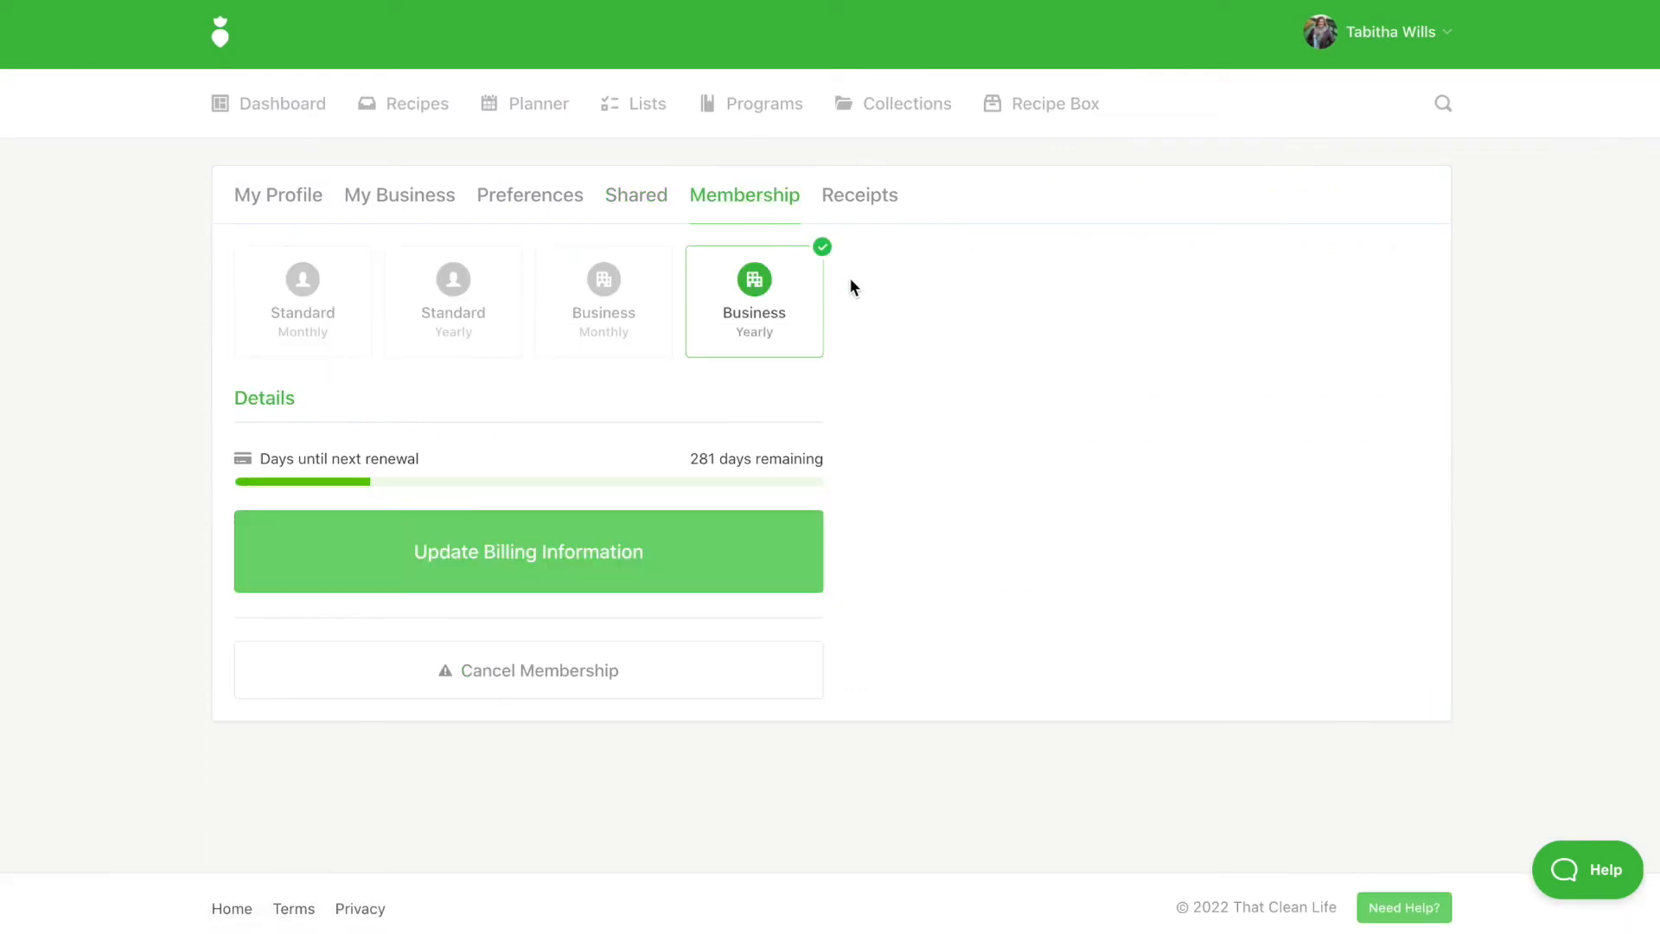
mouse_move(853, 343)
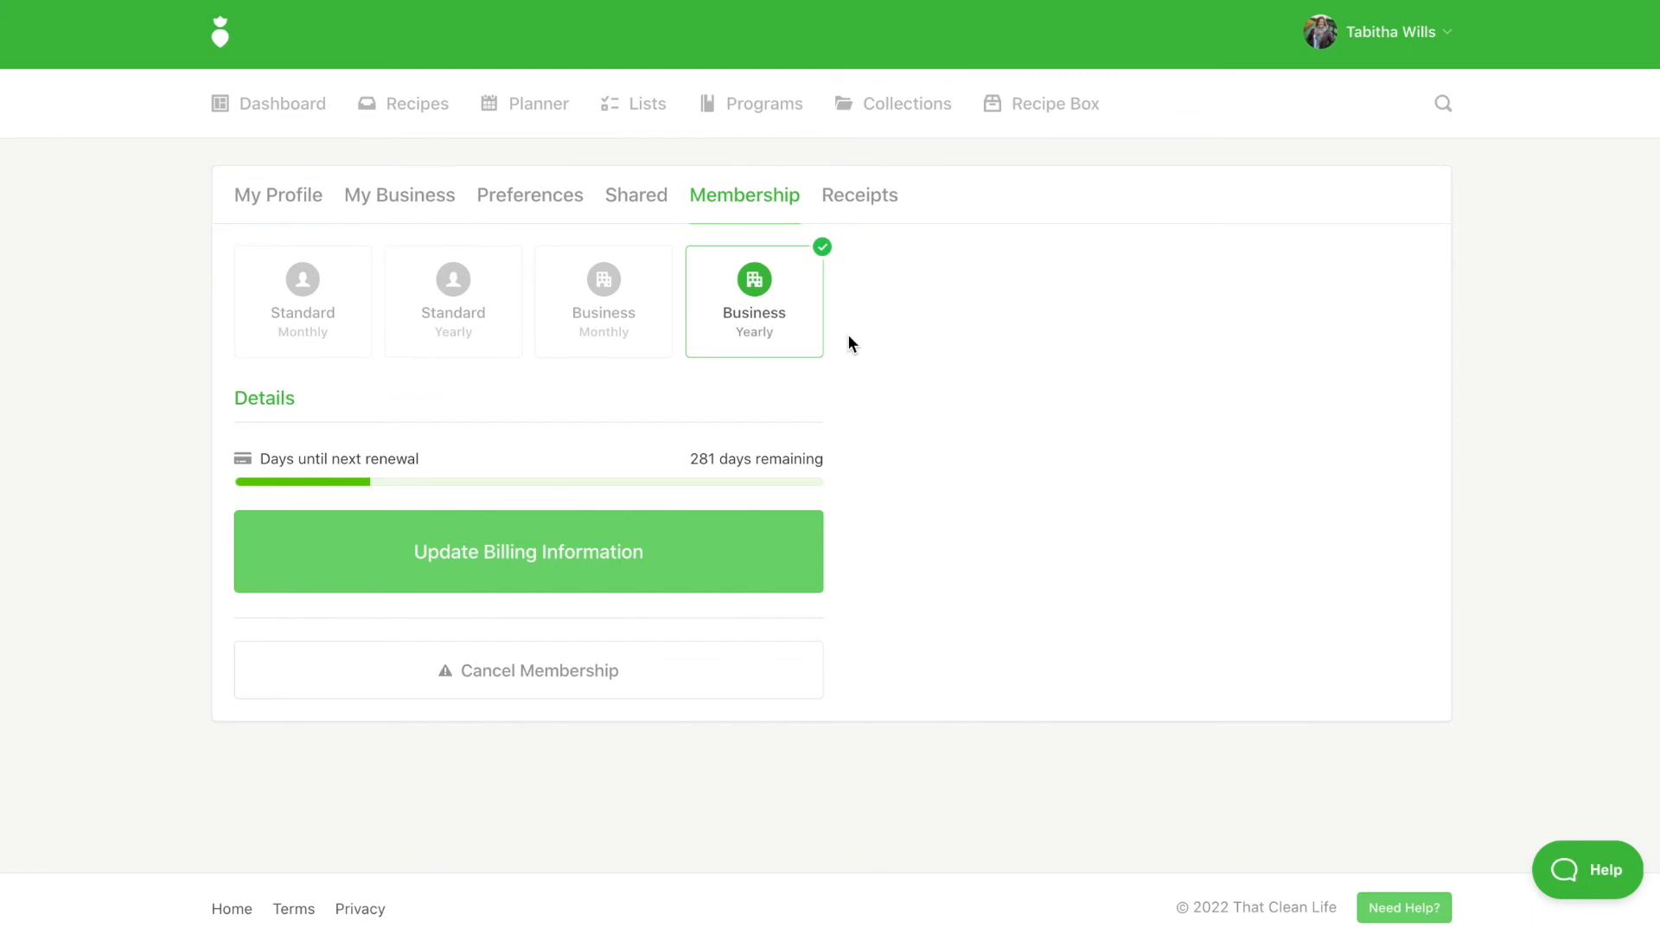
mouse_move(849, 346)
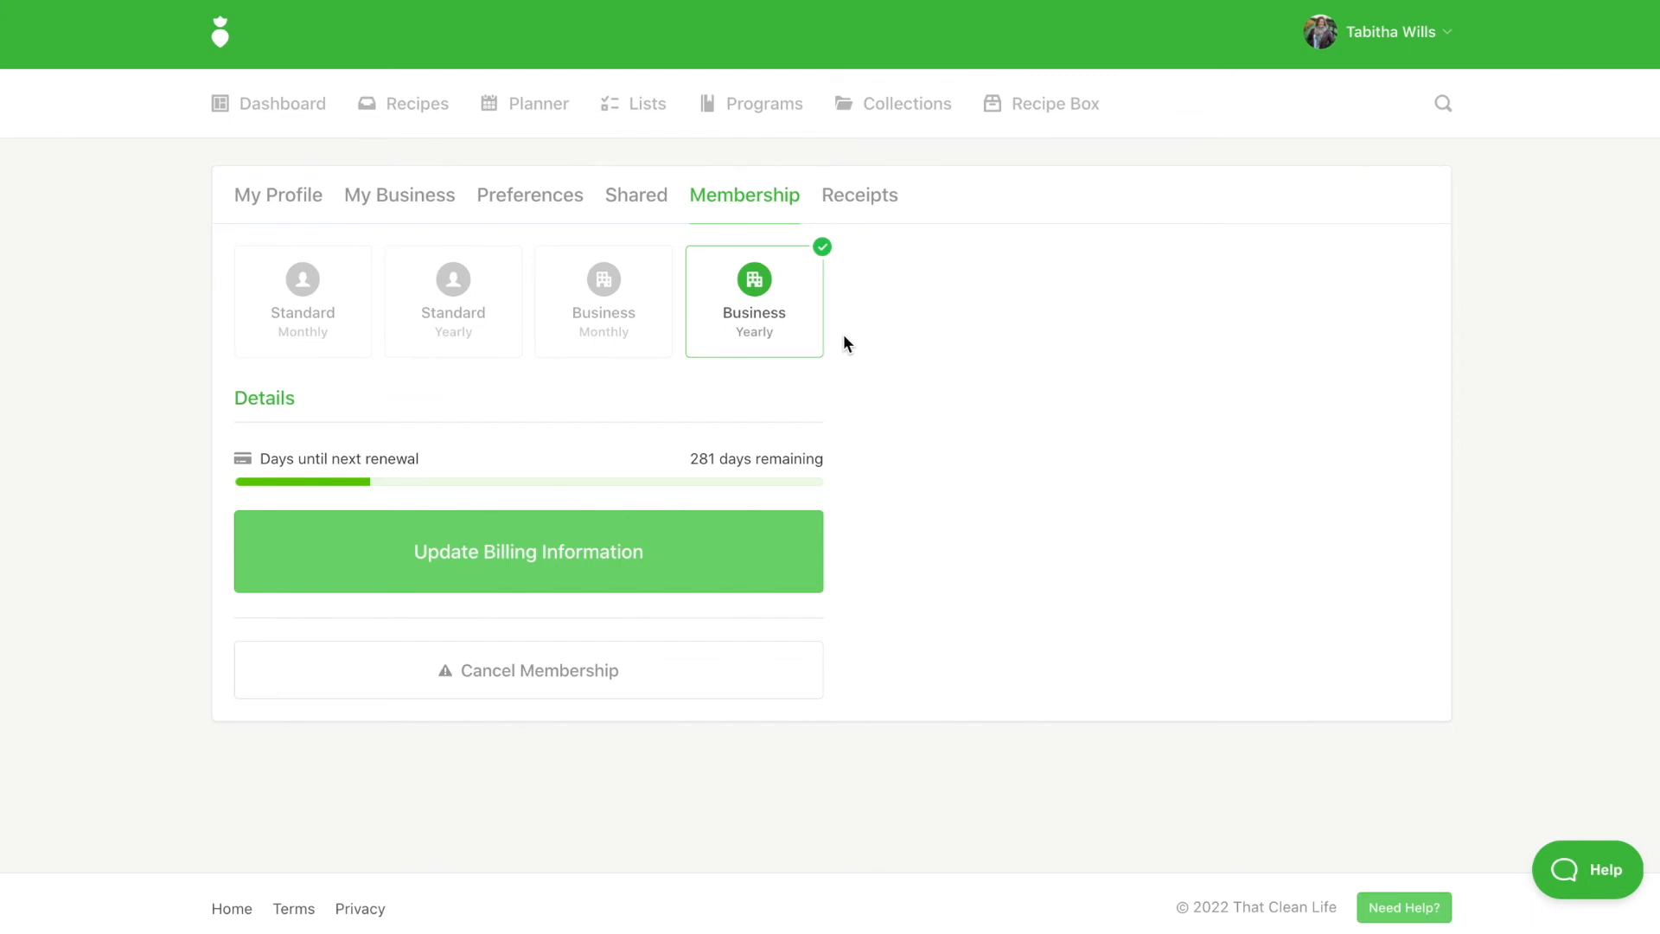
mouse_move(776, 374)
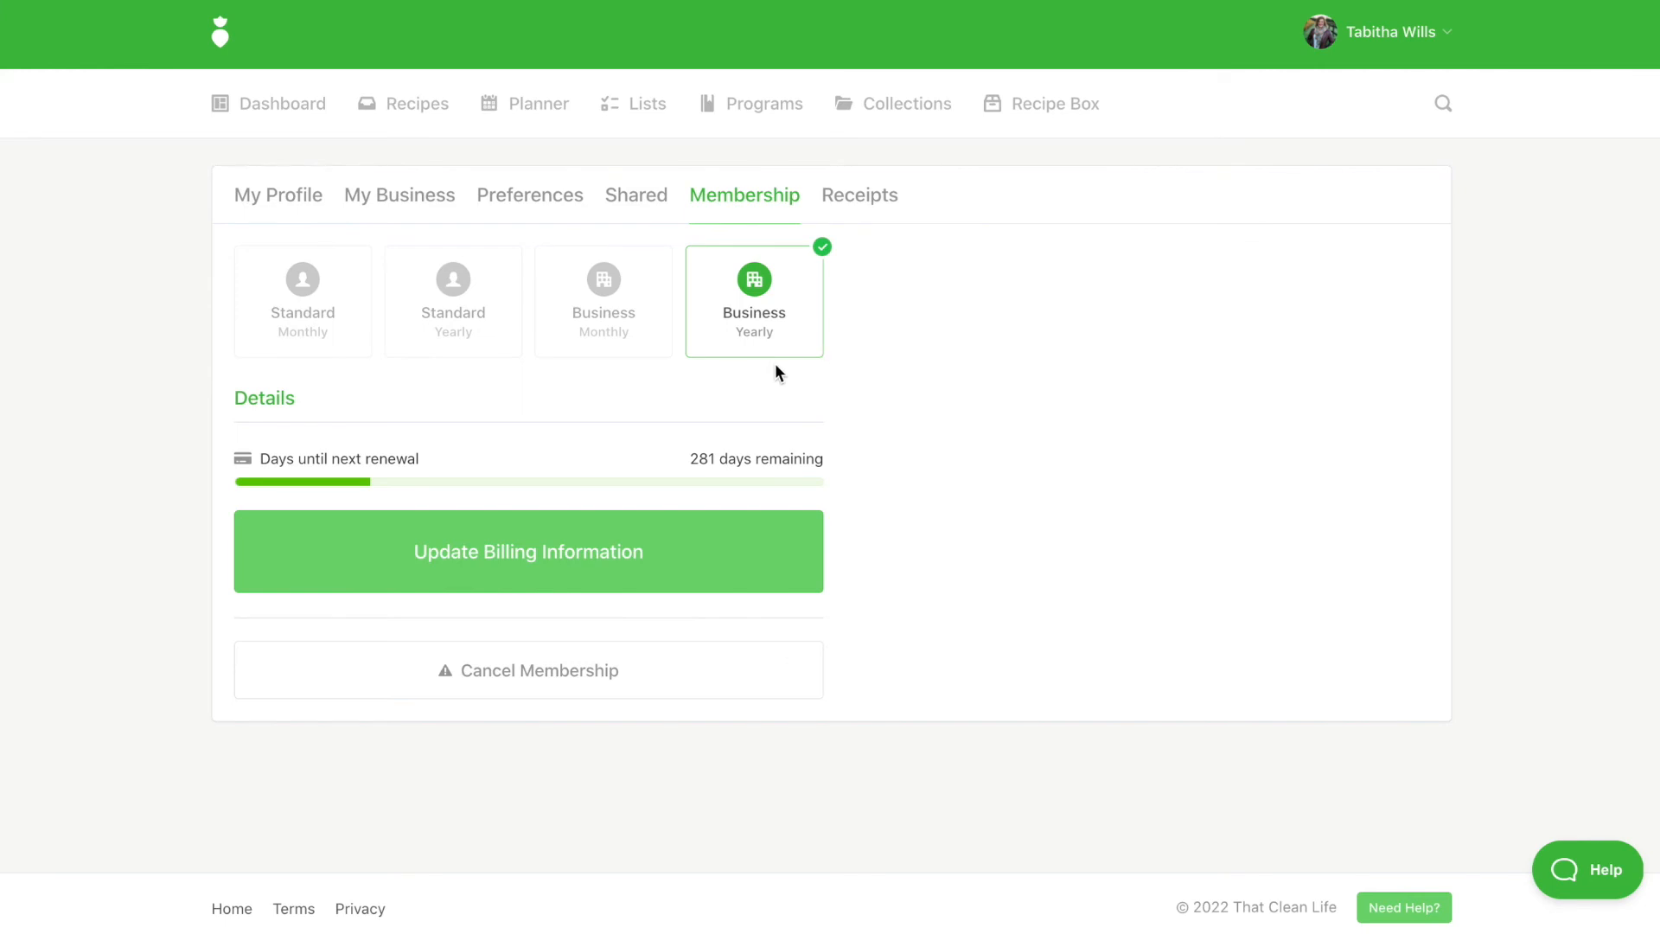
mouse_move(541, 503)
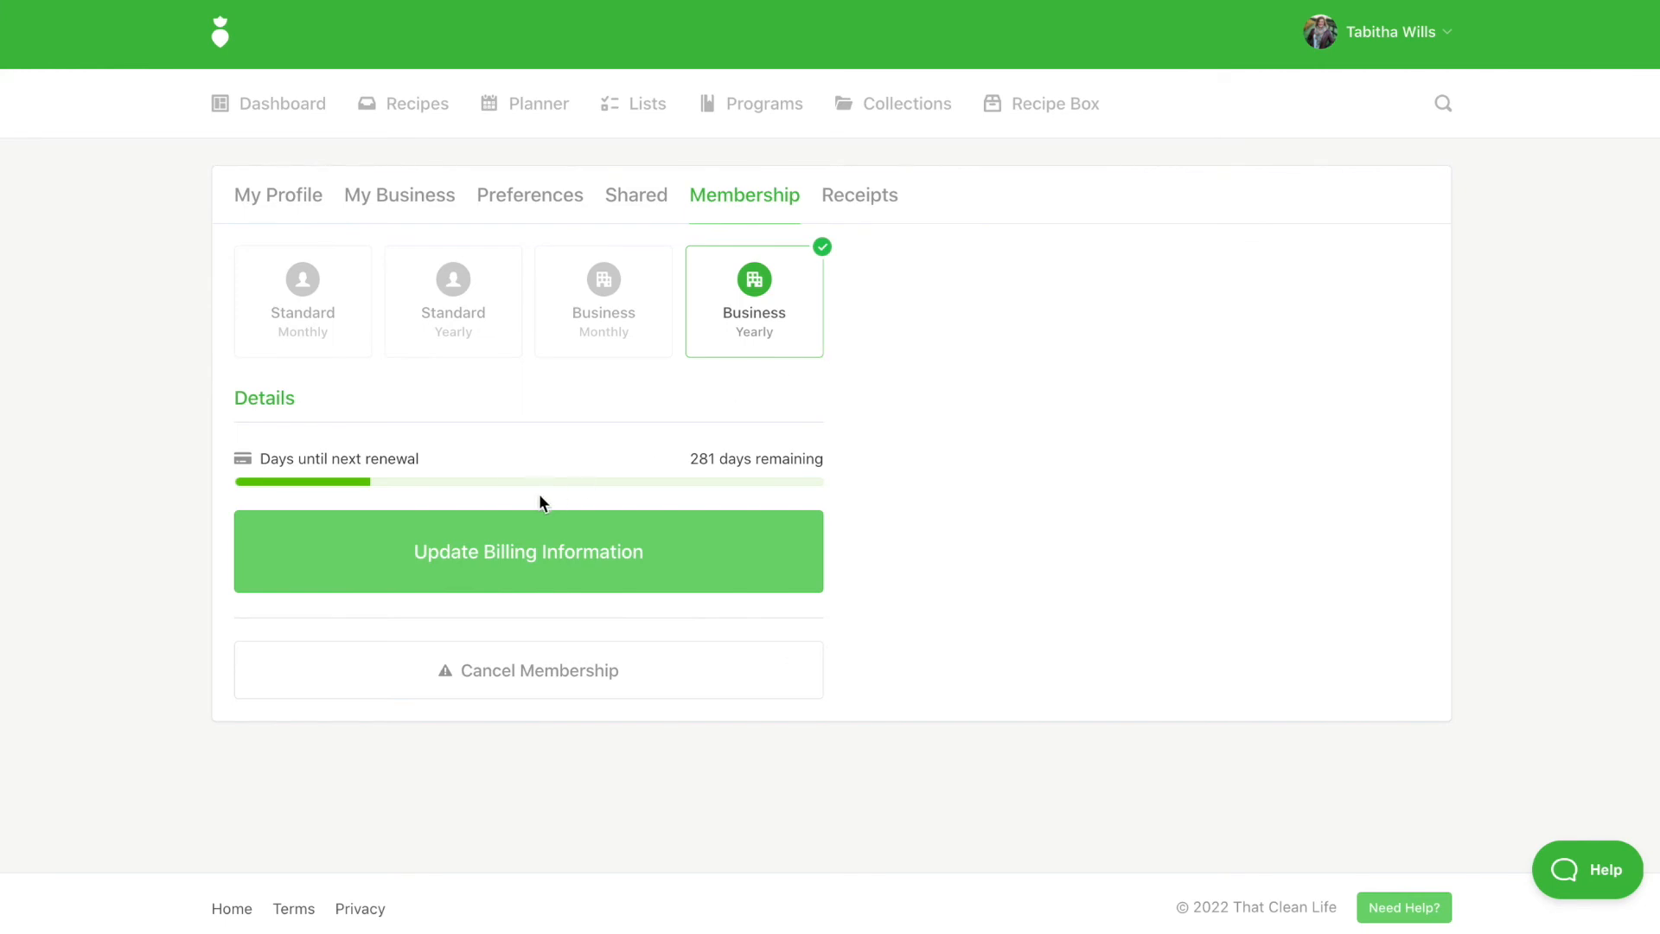
mouse_move(543, 512)
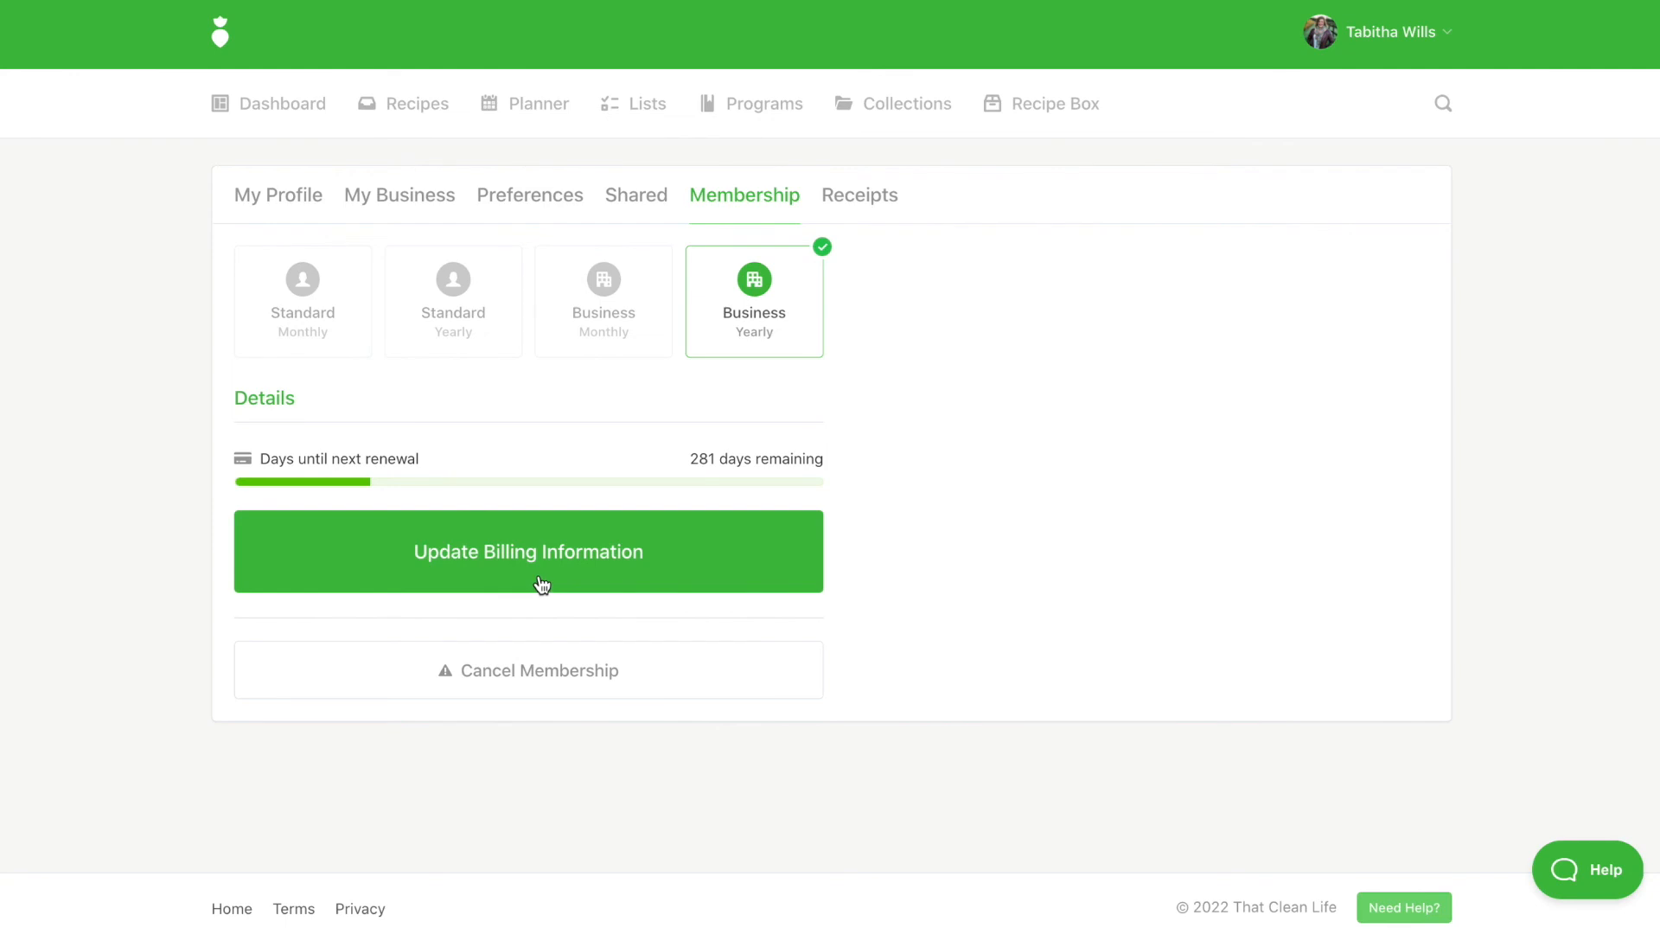
mouse_move(548, 697)
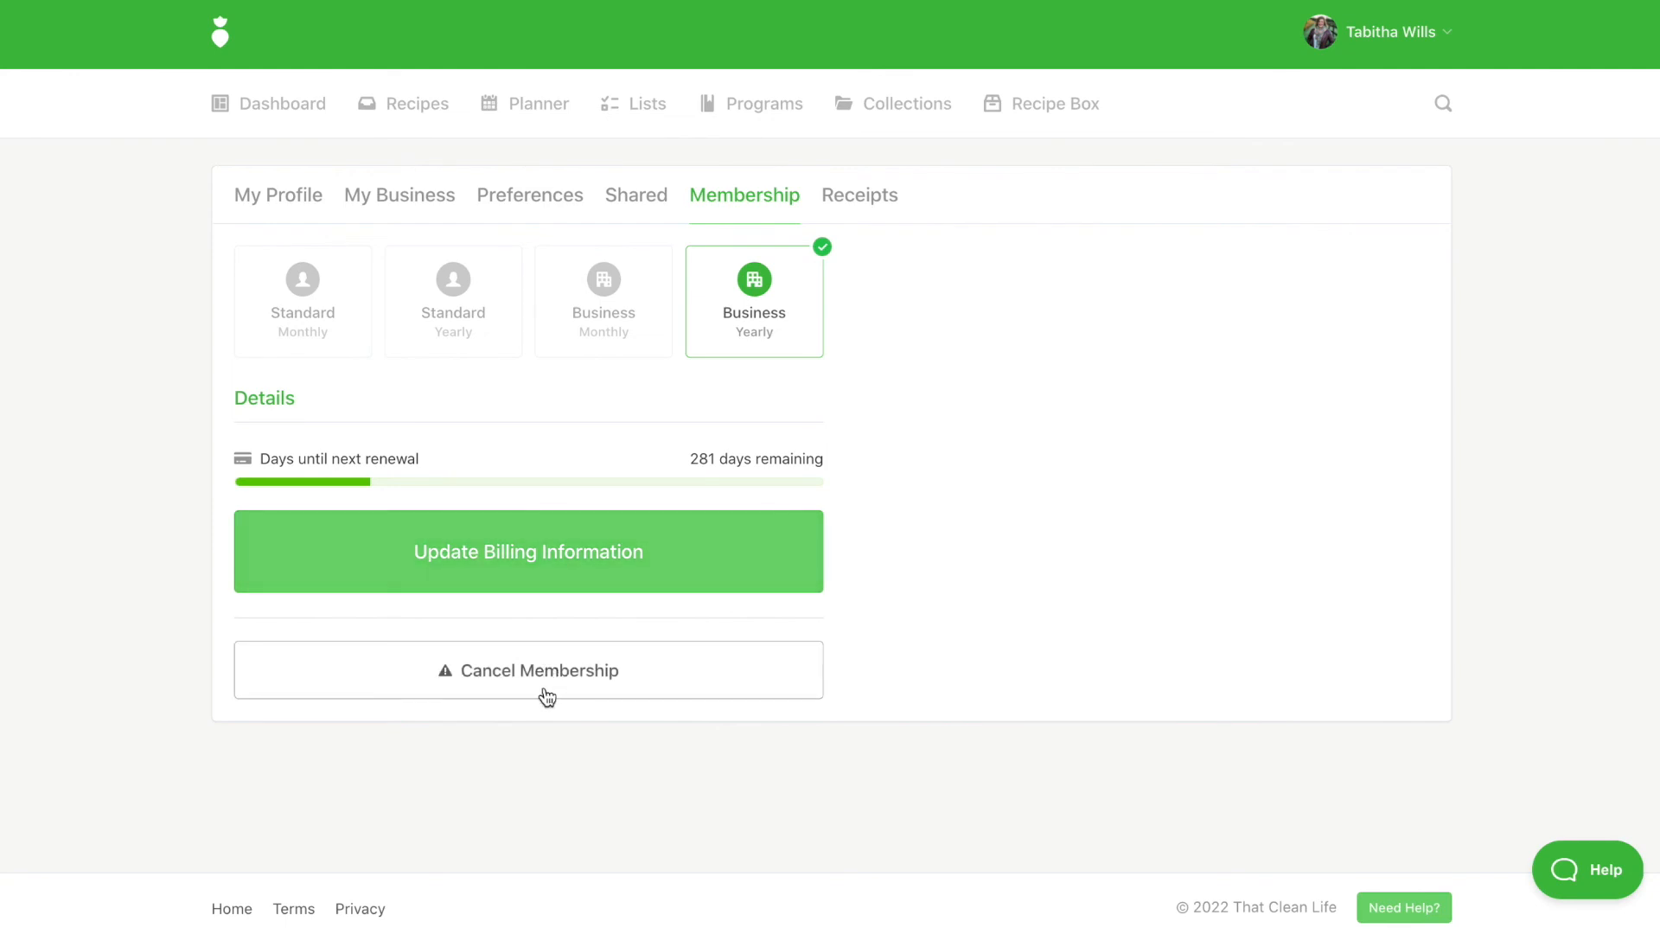
mouse_move(886, 243)
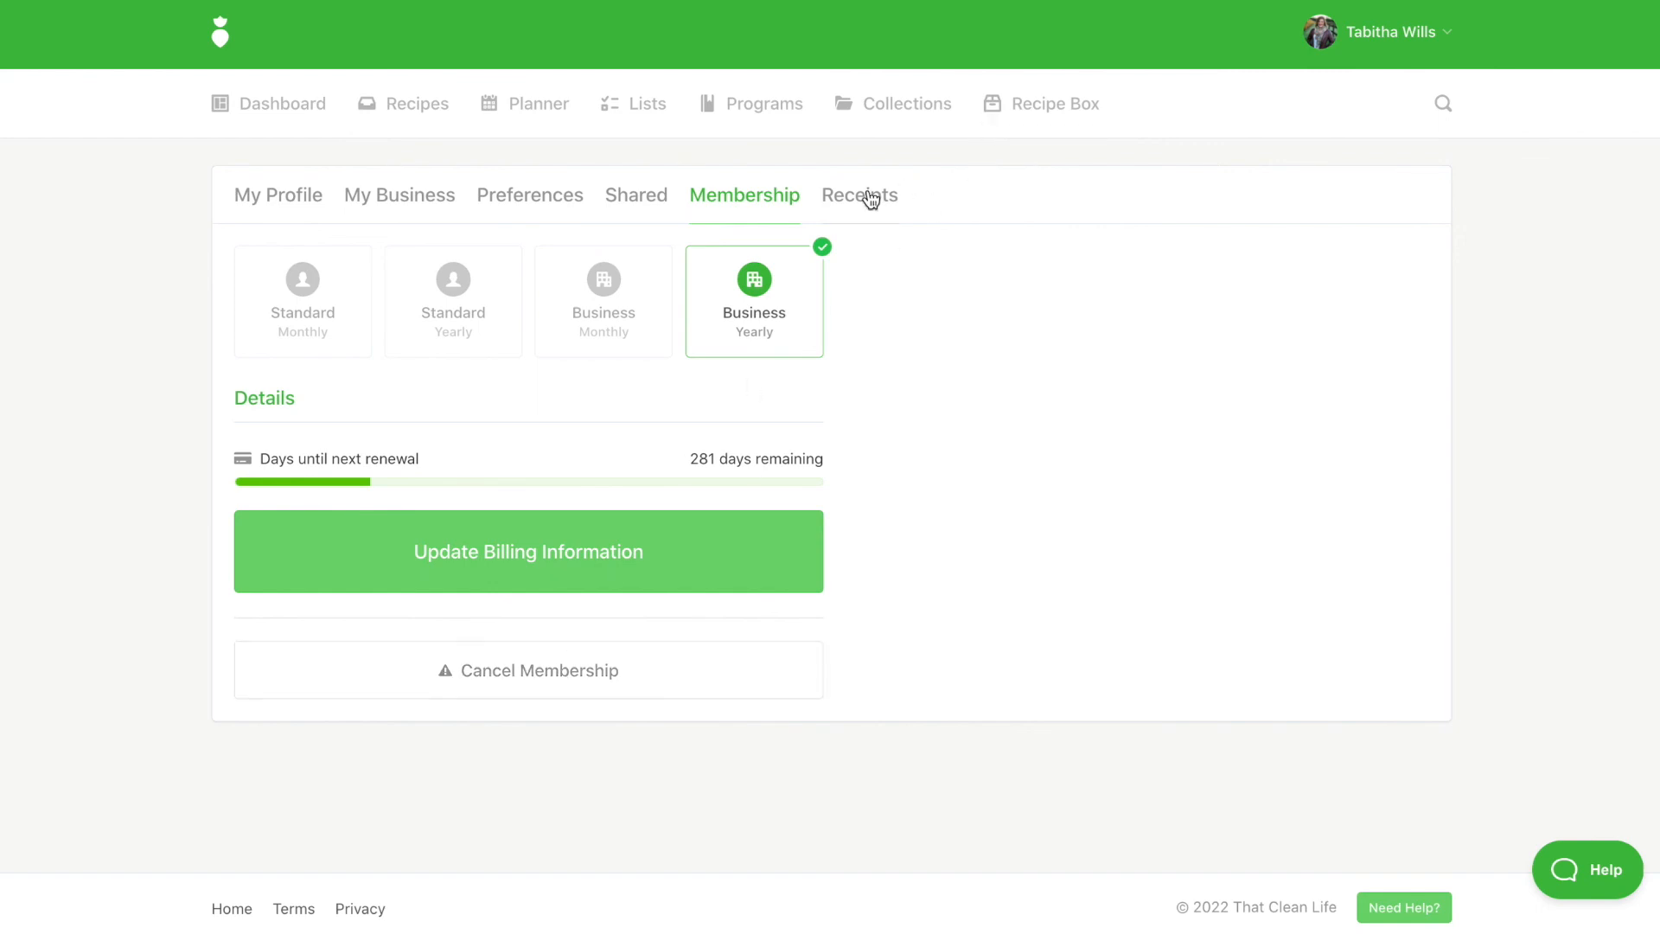
left_click(860, 195)
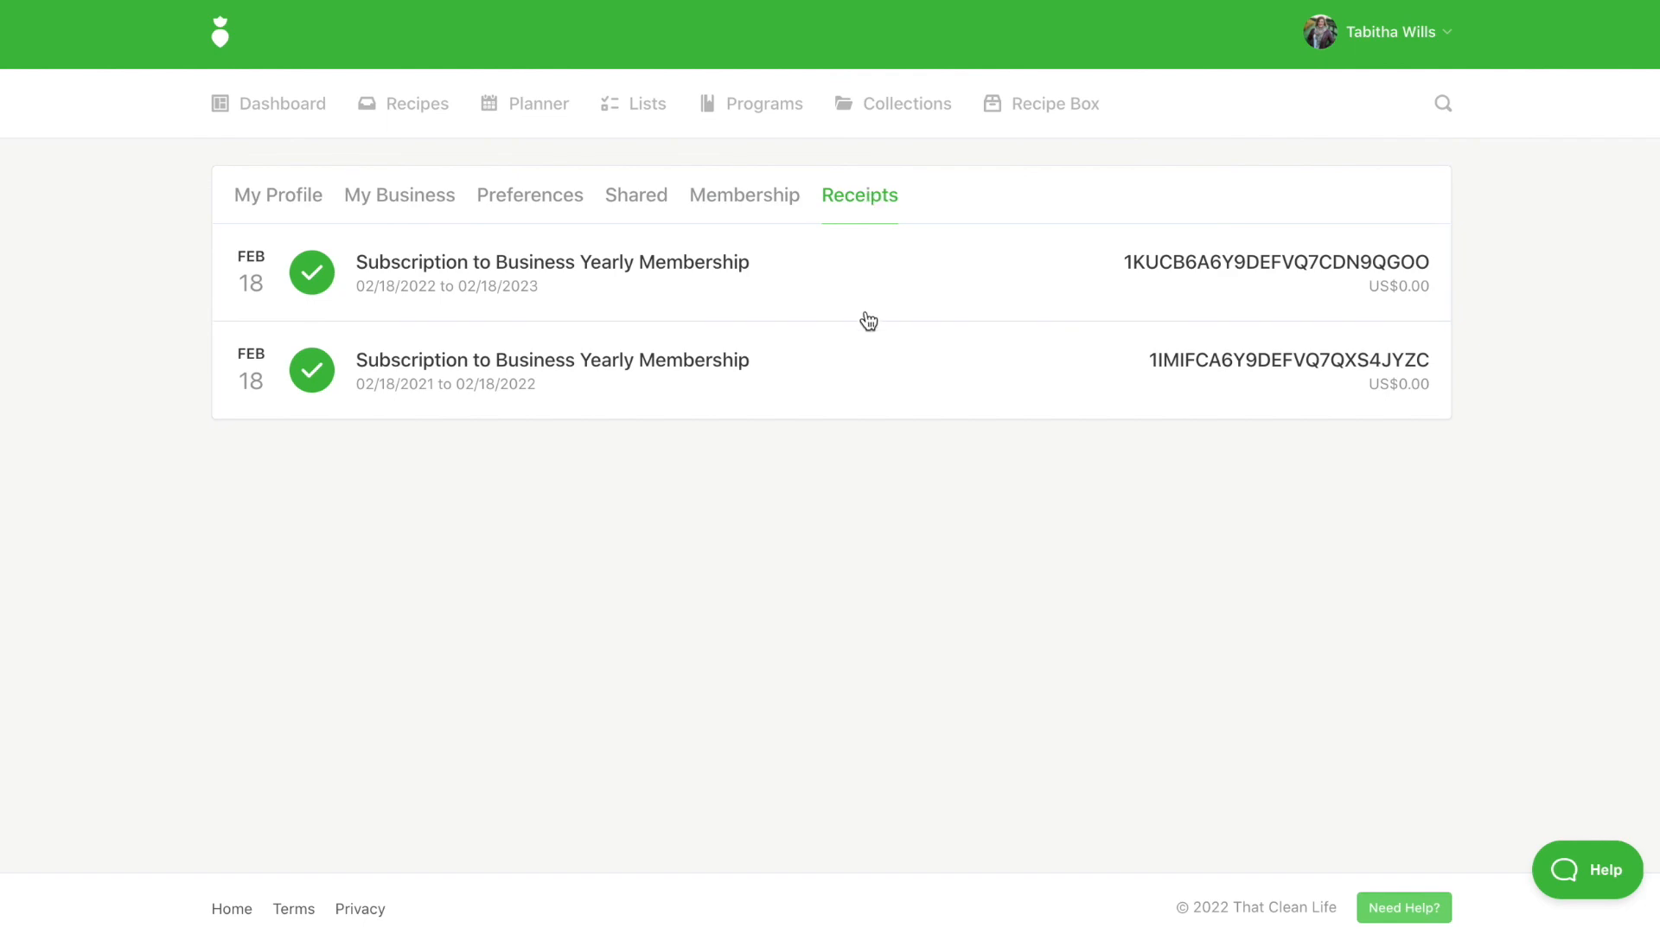